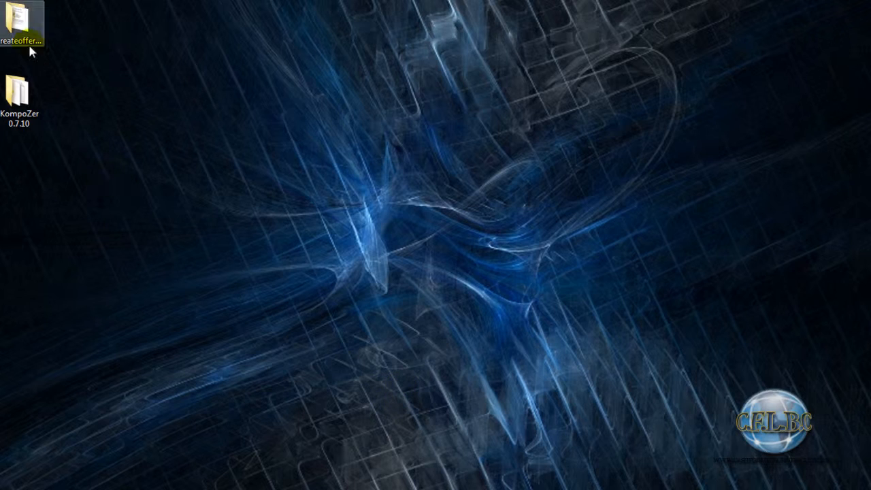
mouse_move(124, 389)
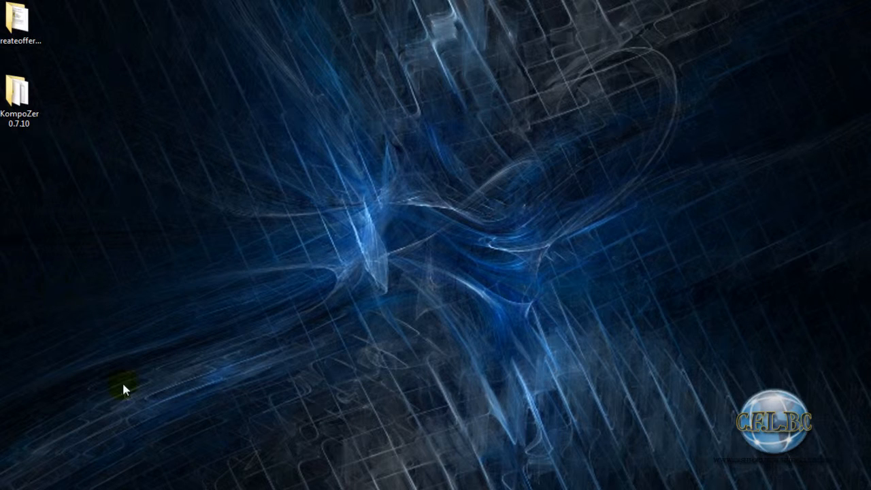
mouse_move(49, 142)
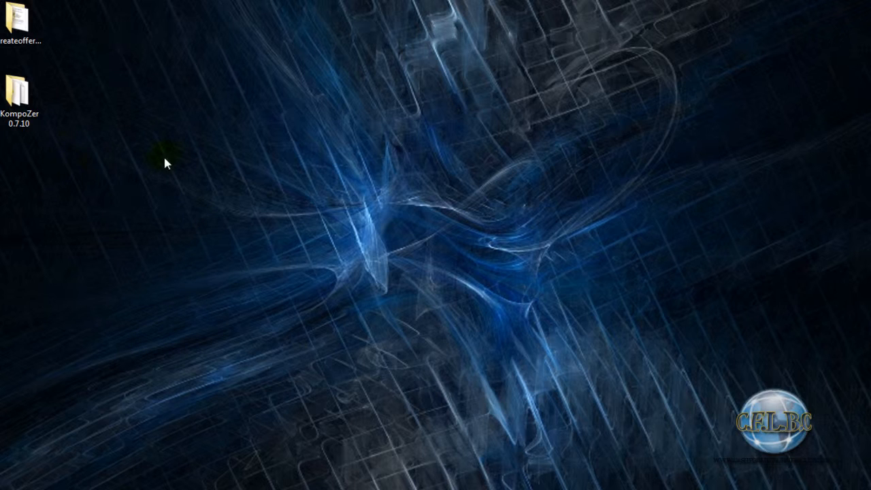
- Browse the KompoZer 0.7.10 folder's 39 items, locating the kompozer application
click(19, 95)
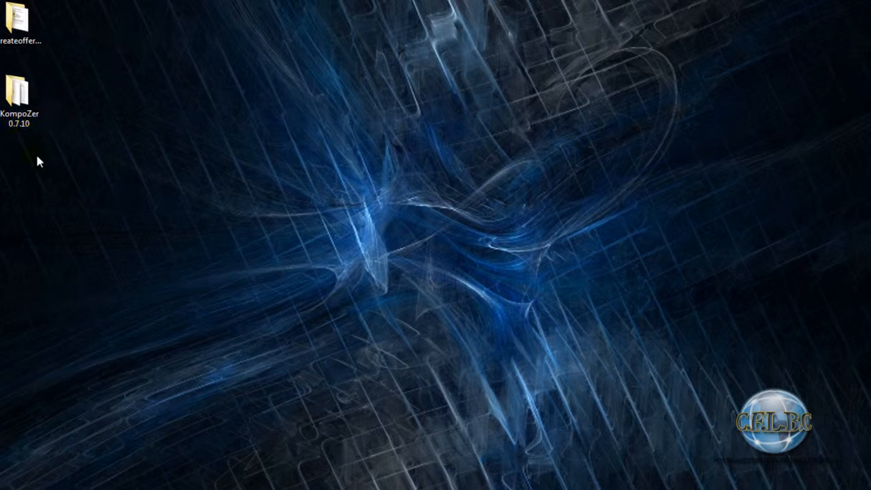
click(20, 102)
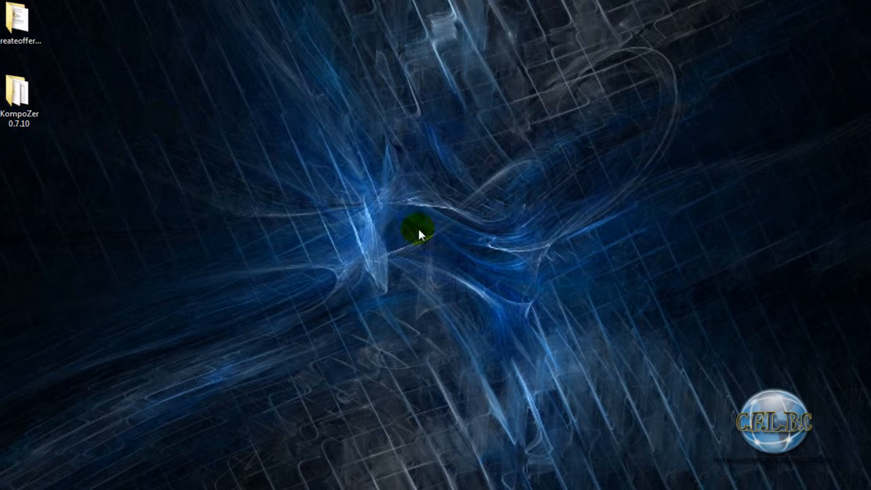
mouse_move(41, 147)
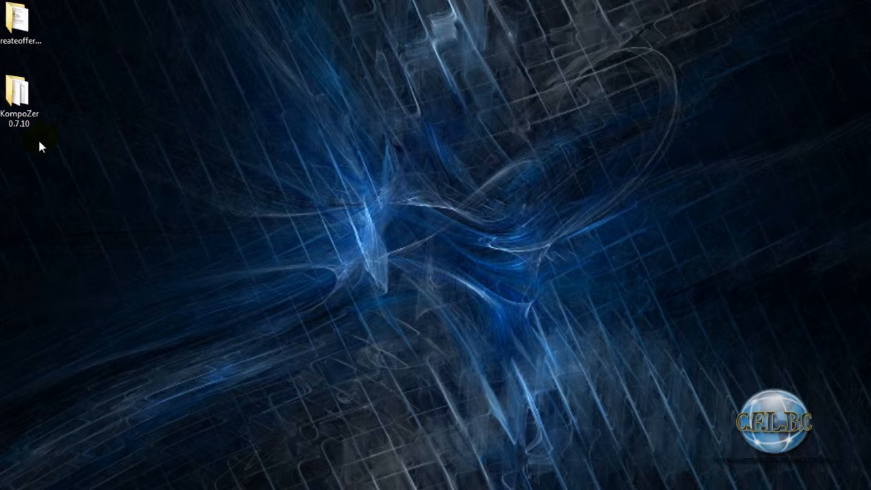
click(20, 88)
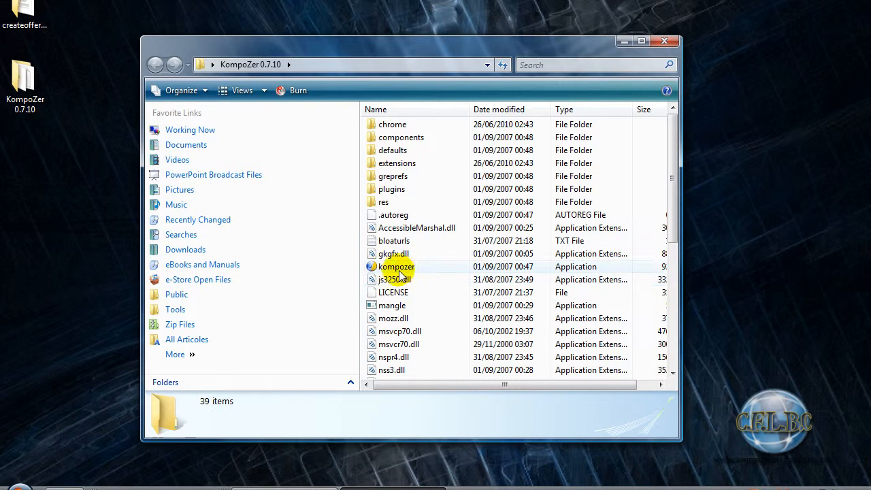
scroll(down, 3)
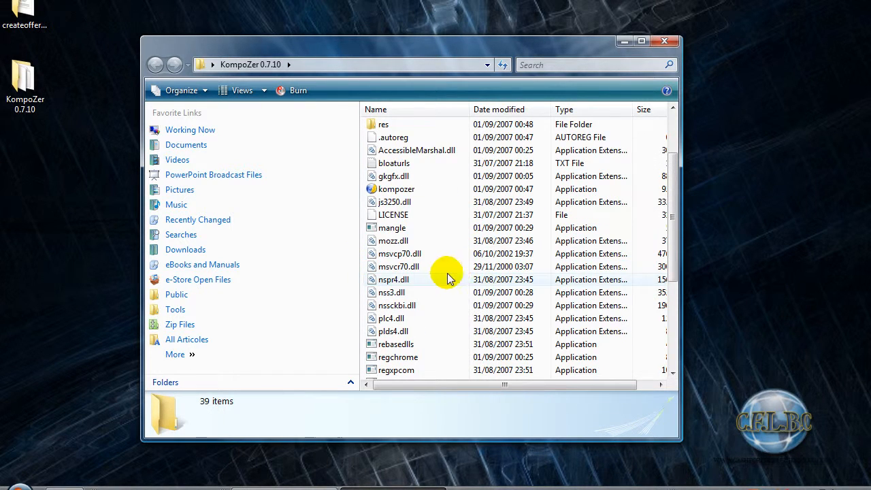
scroll(down, 3)
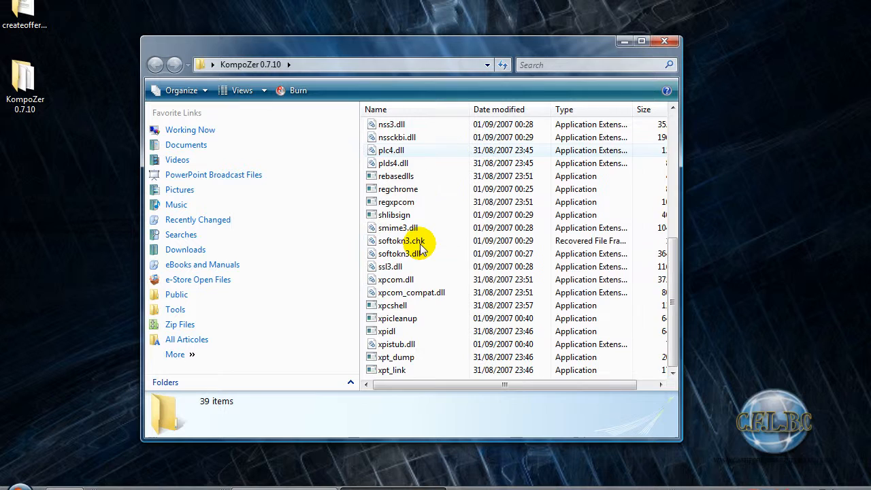
scroll(up, 3)
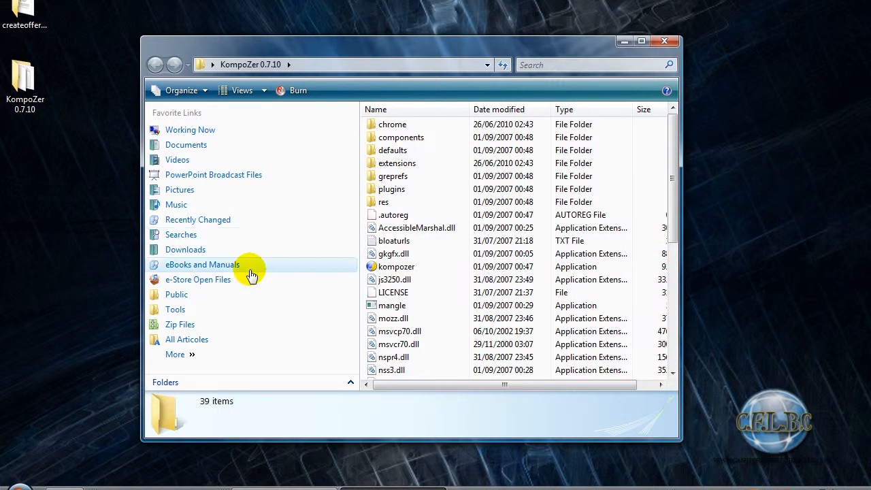
mouse_move(420, 265)
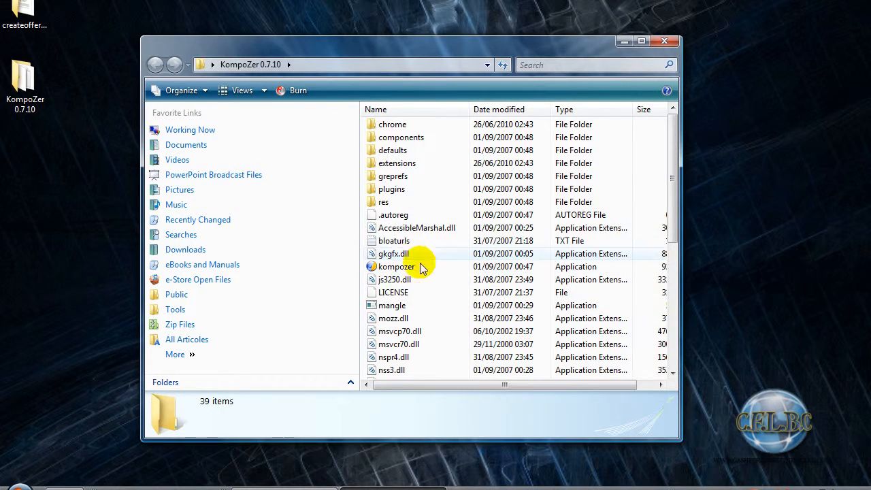
mouse_move(669, 211)
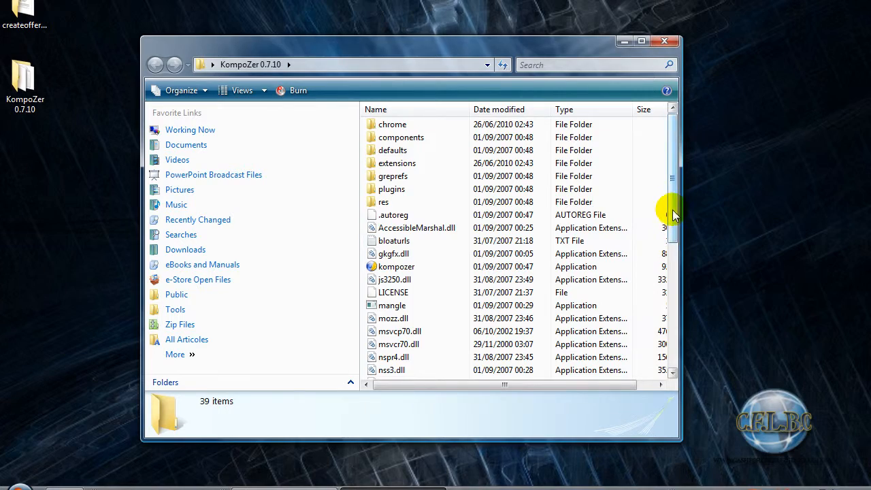
scroll(down, 3)
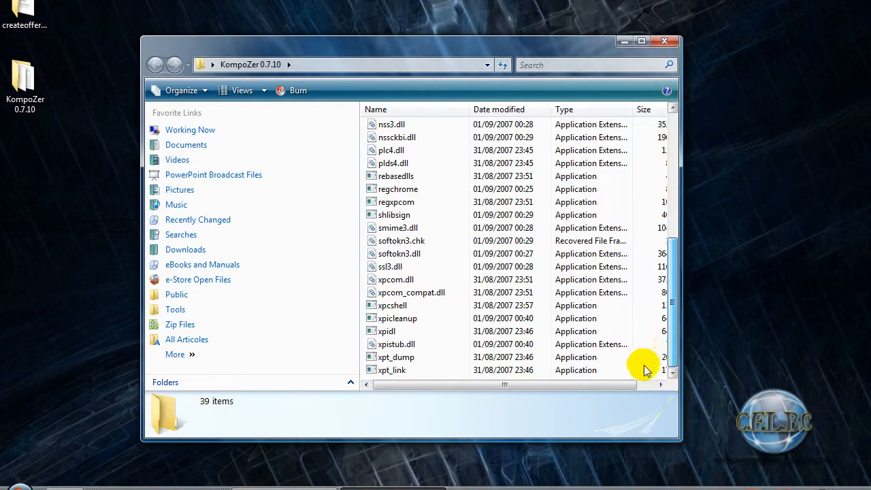
scroll(up, 3)
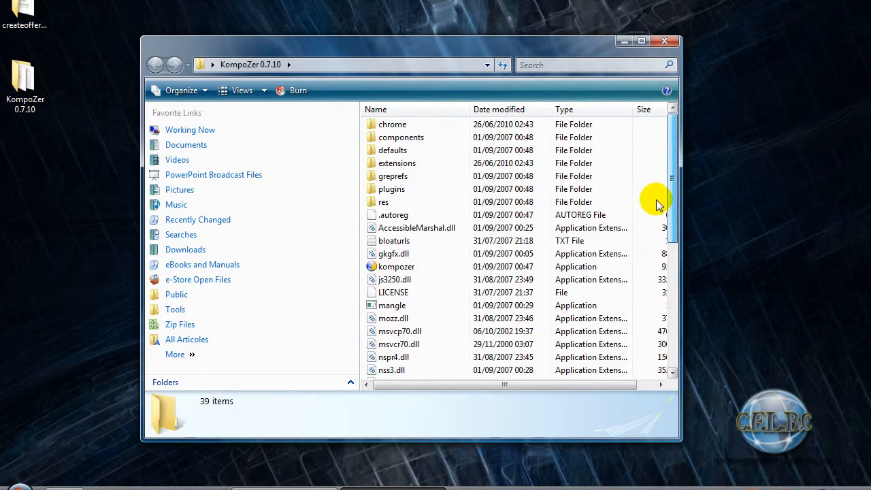
scroll(down, 3)
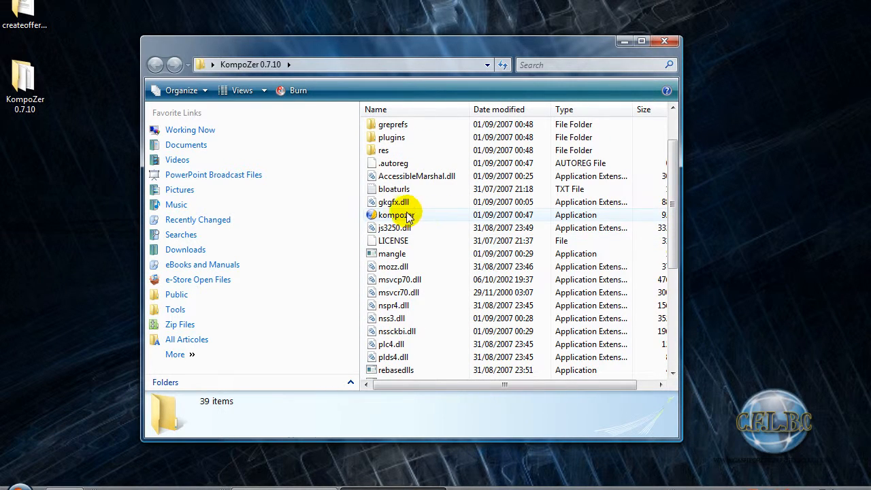
- Create a desktop shortcut to kompozer.exe and close the folder window
right_click(393, 215)
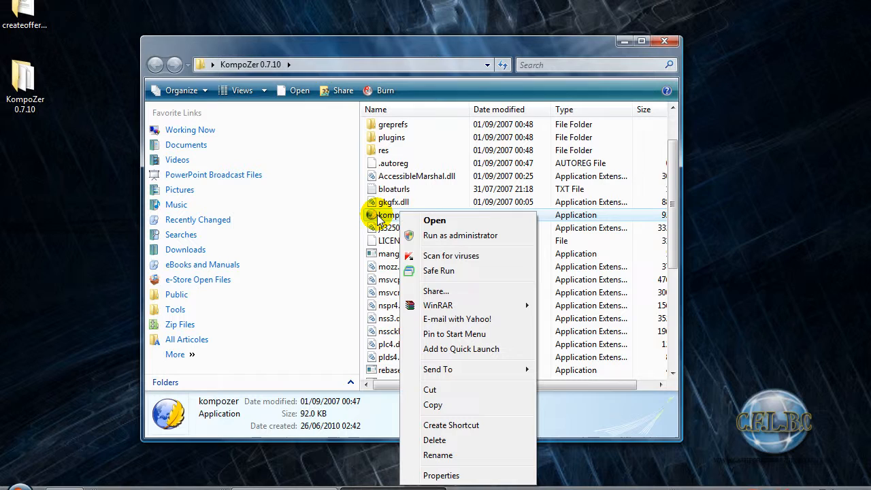
mouse_move(455, 406)
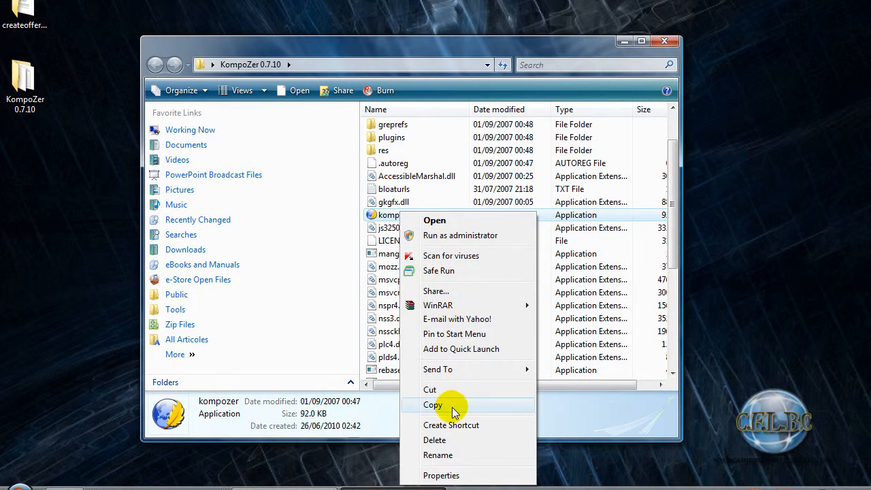
mouse_move(446, 424)
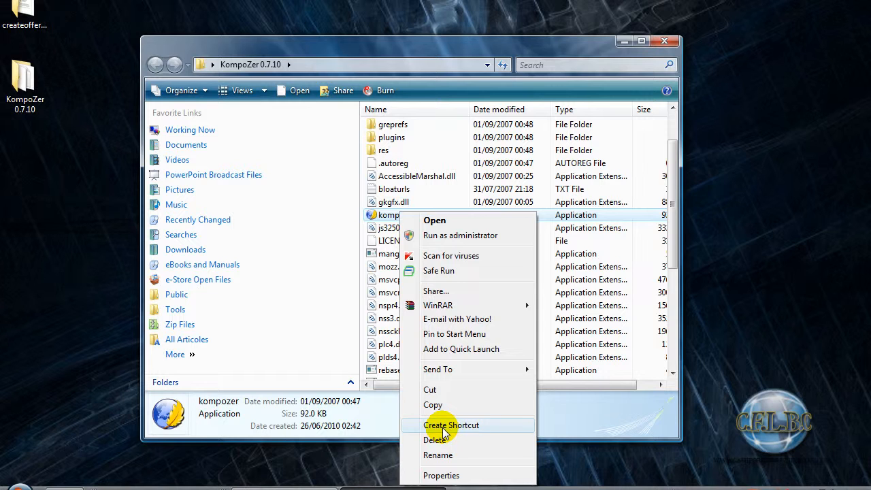
click(452, 425)
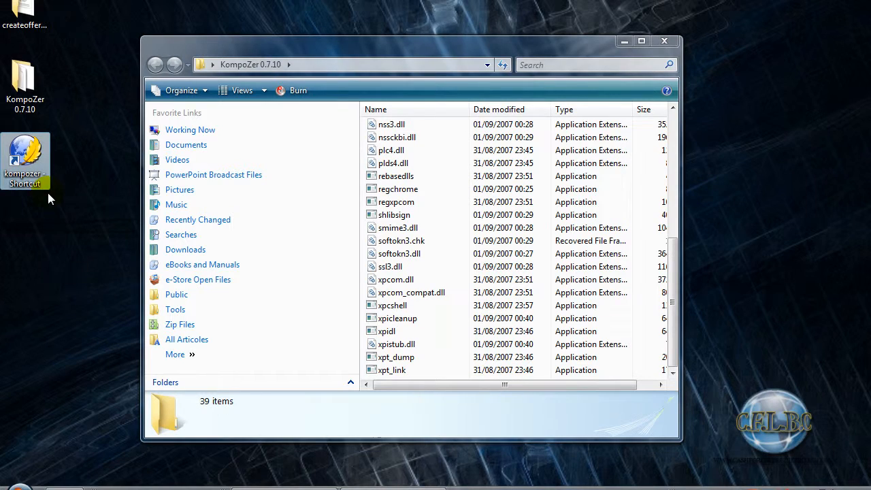
mouse_move(710, 80)
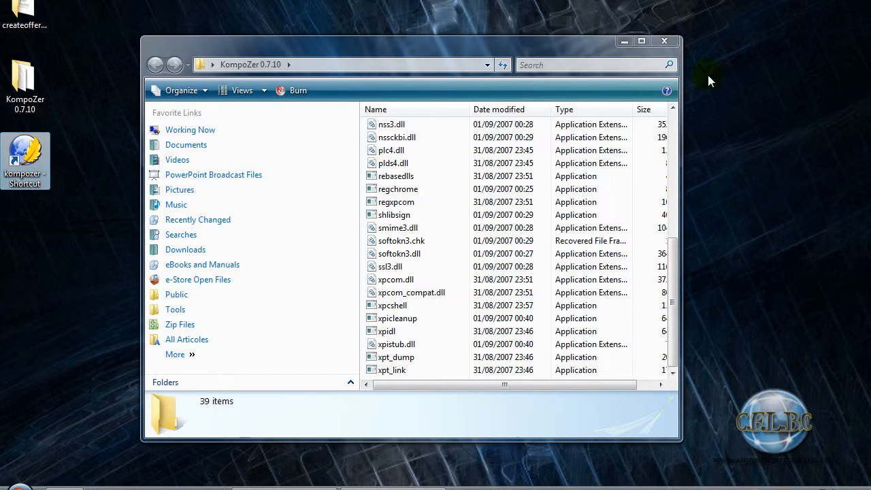
click(664, 40)
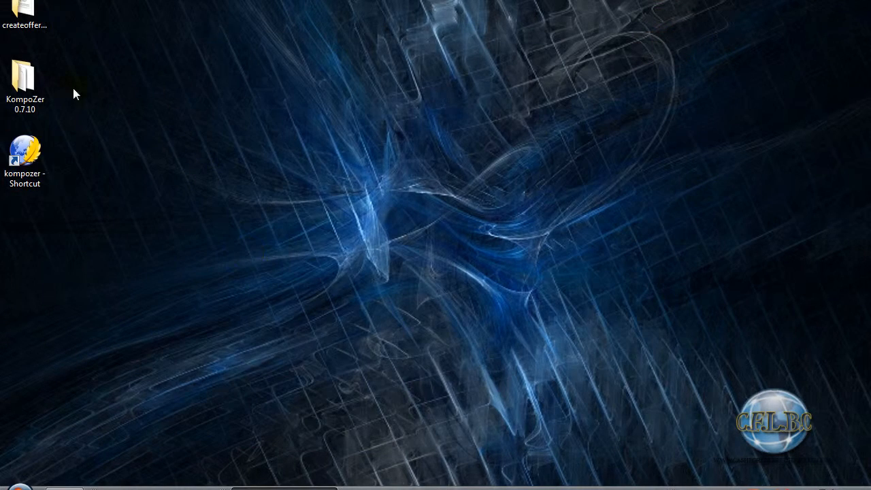
mouse_move(80, 166)
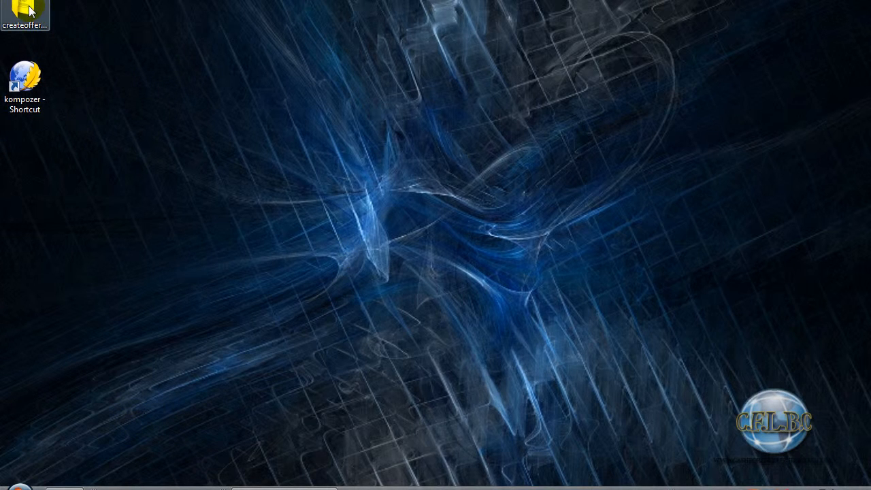
- Maximize createoffersrich, view the articles subfolder with a widened Name column, then return
double_click(24, 14)
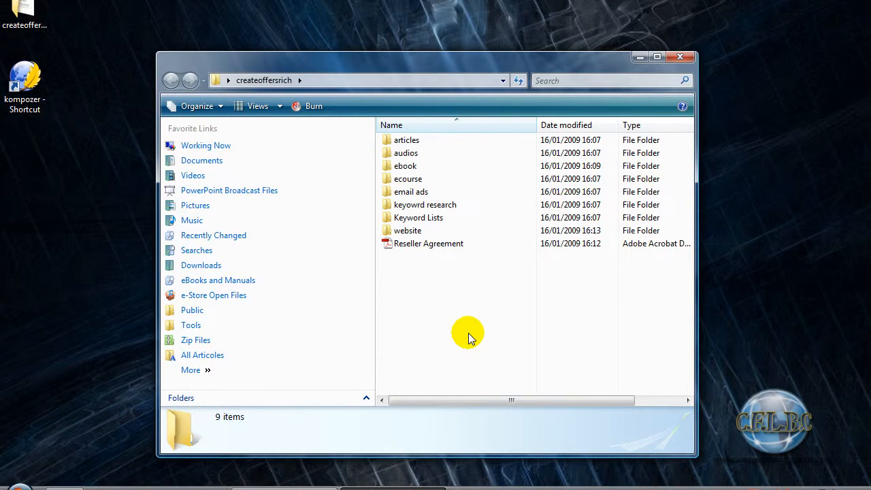
mouse_move(614, 108)
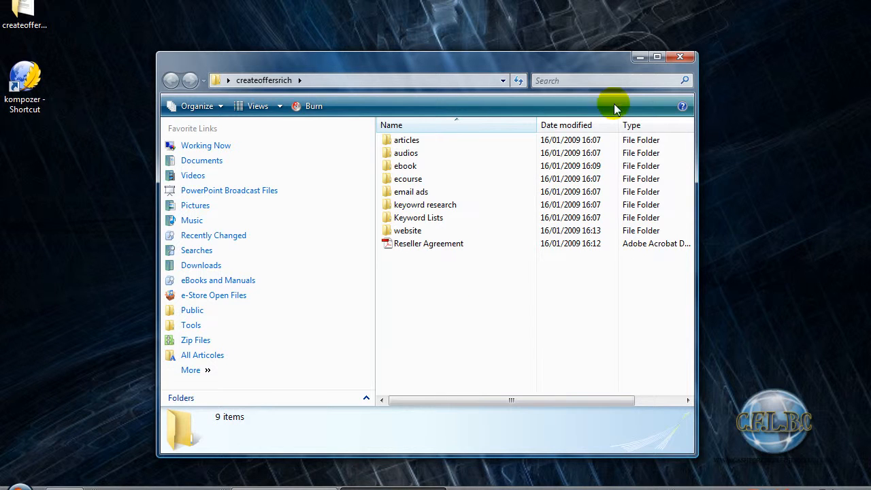
click(655, 57)
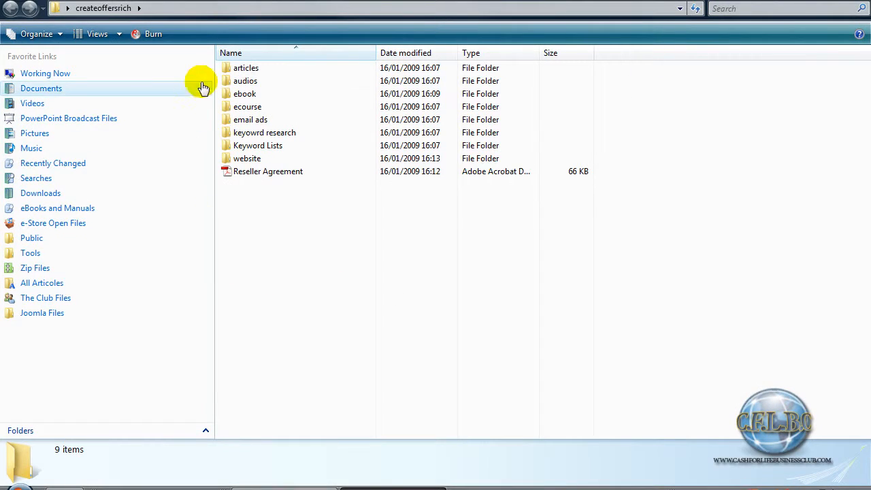
double_click(245, 68)
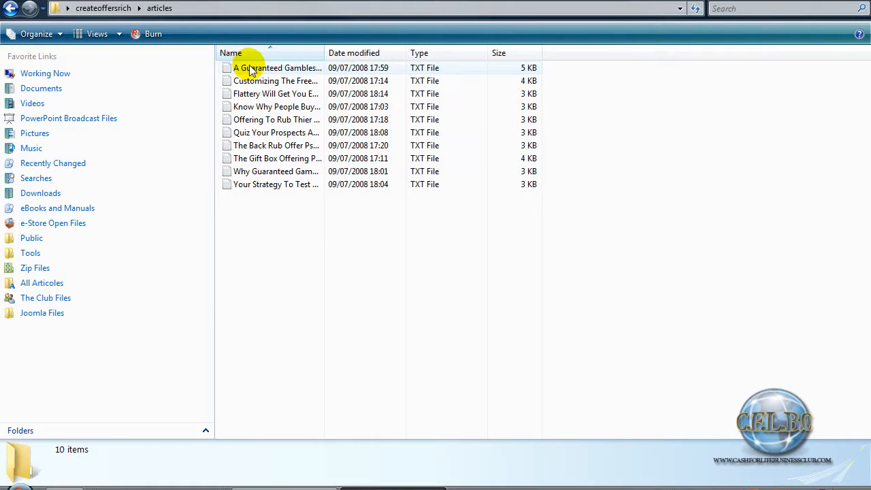
drag(323, 53, 427, 53)
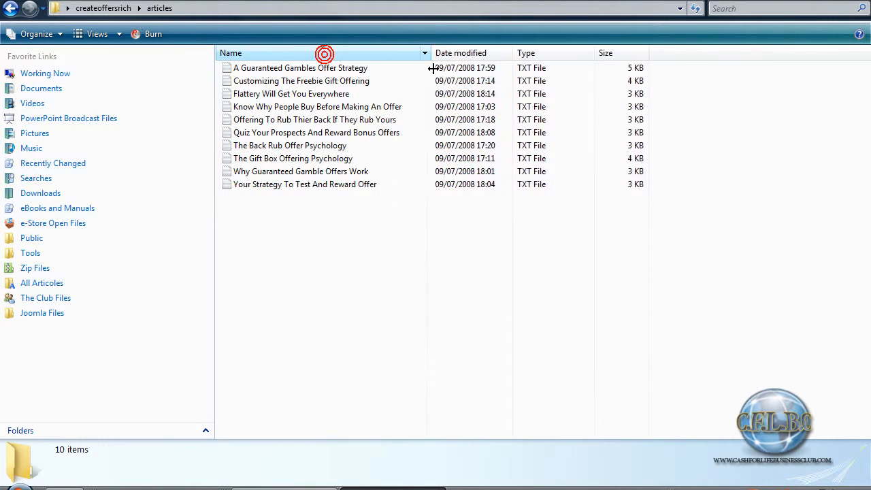
drag(427, 51, 504, 52)
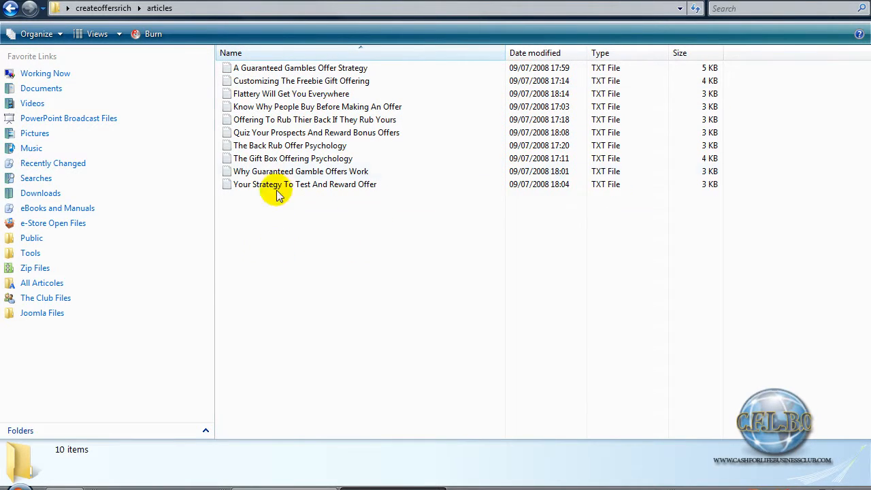
mouse_move(259, 185)
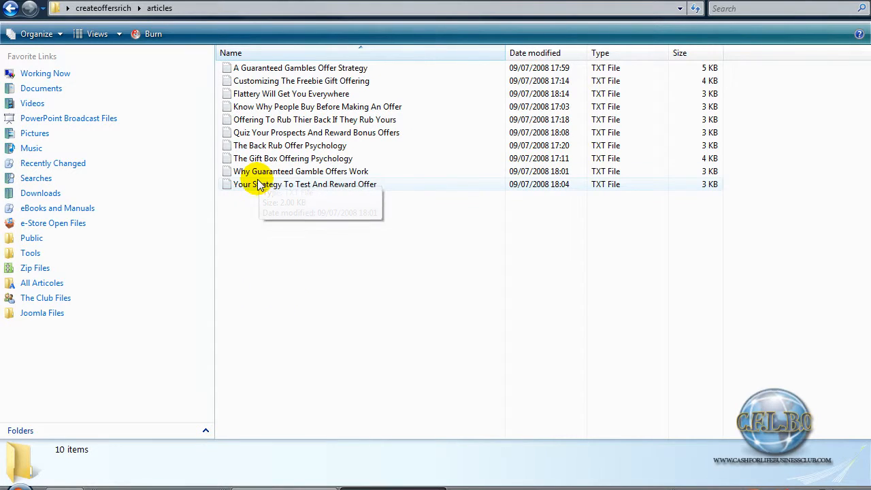
mouse_move(271, 187)
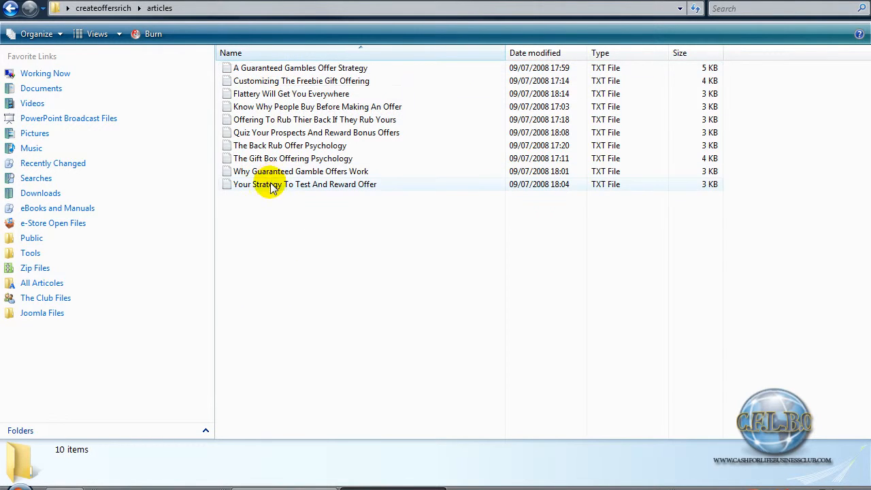
click(11, 8)
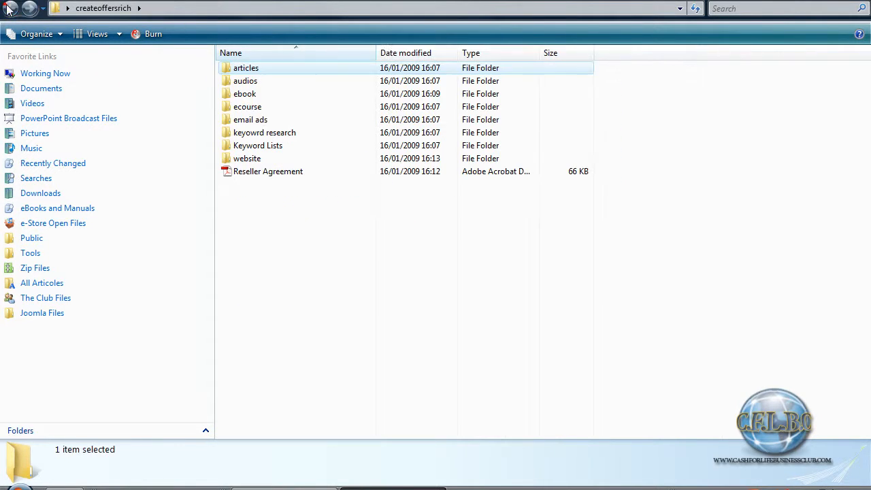
- Look through the first content folder and the ebook folder, returning to createoffersrich
double_click(245, 80)
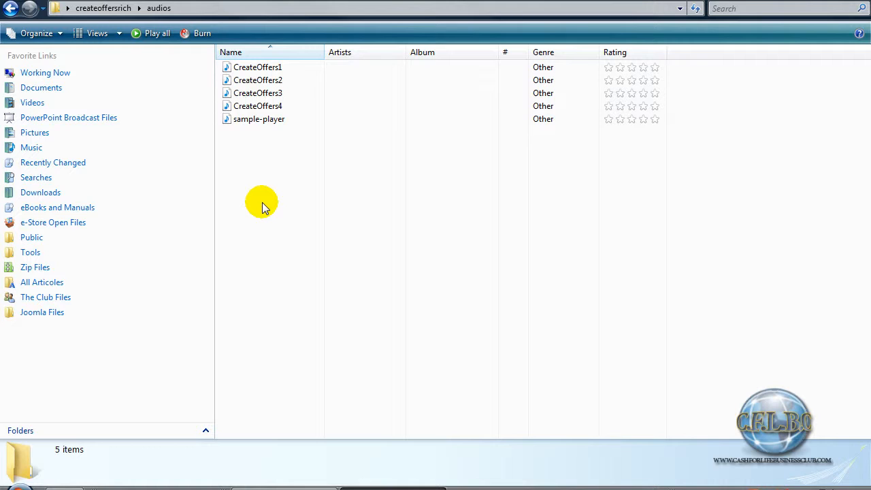
mouse_move(277, 150)
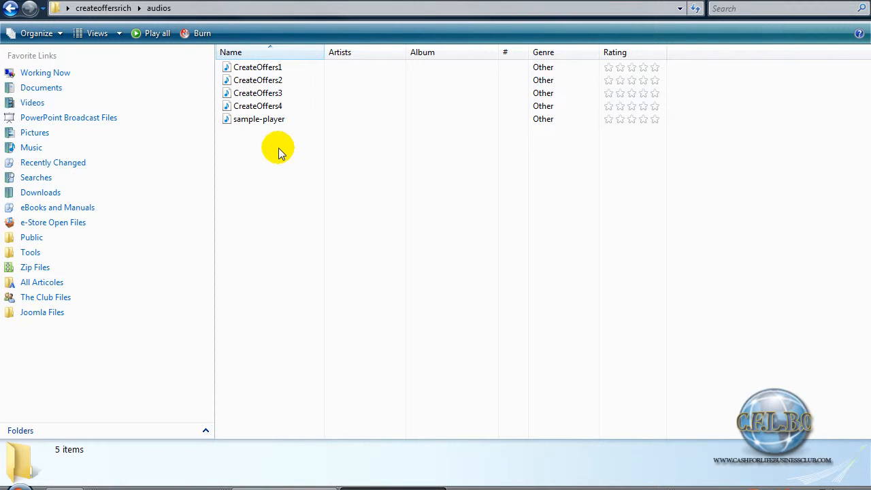
mouse_move(277, 141)
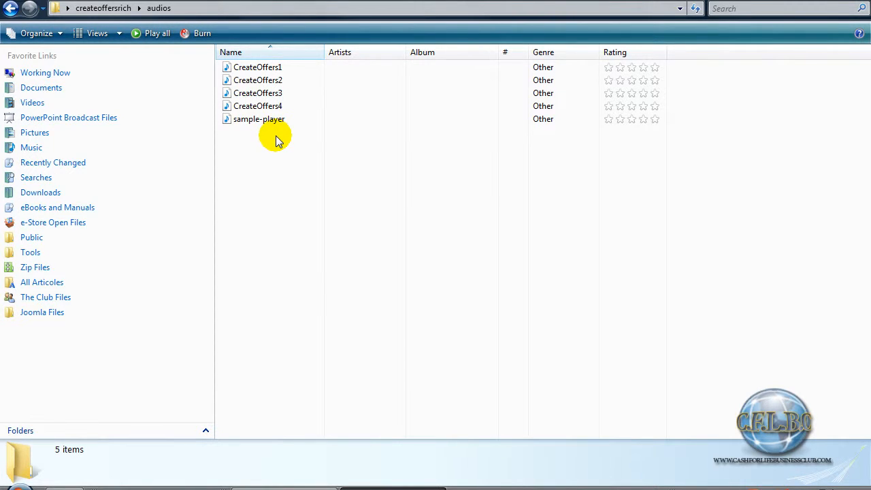
click(257, 107)
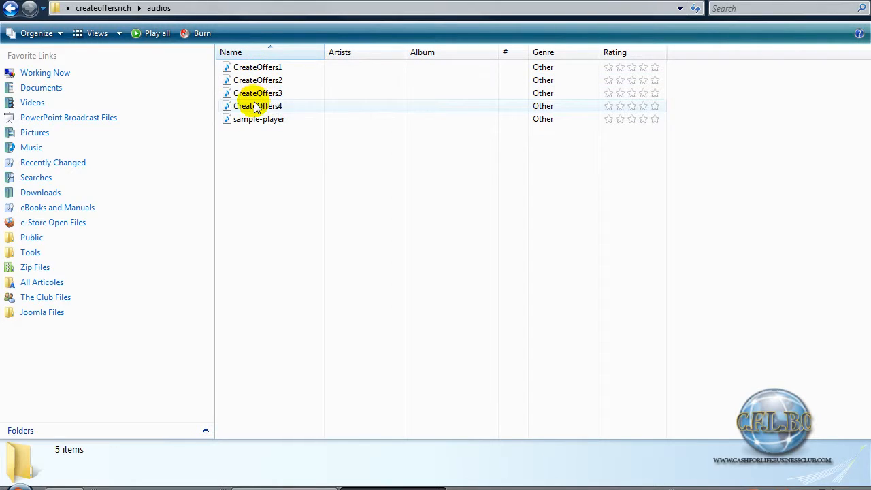
click(252, 163)
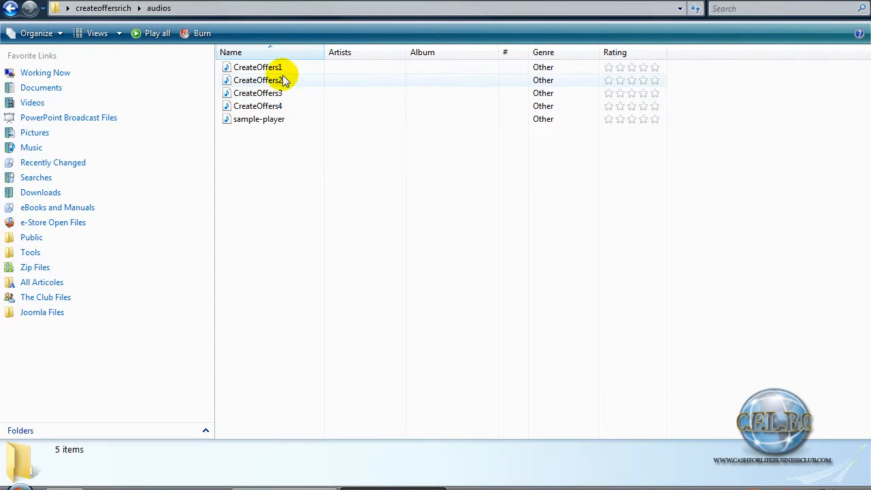
mouse_move(257, 92)
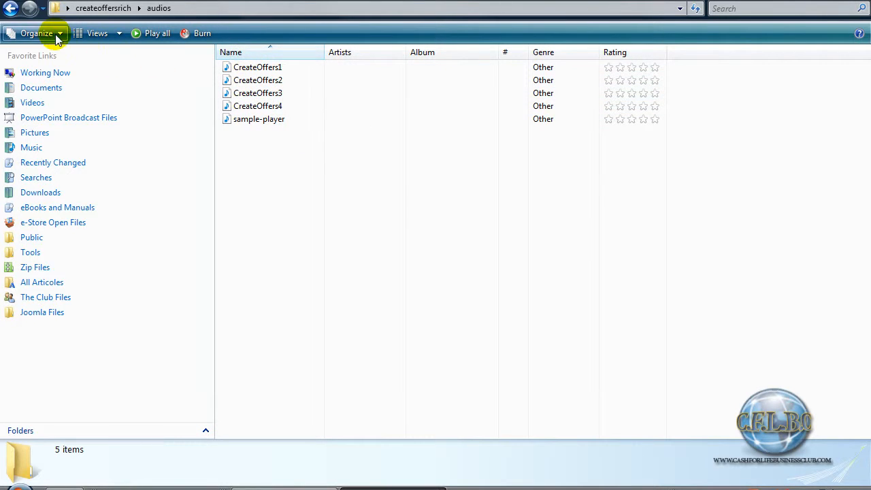
click(11, 8)
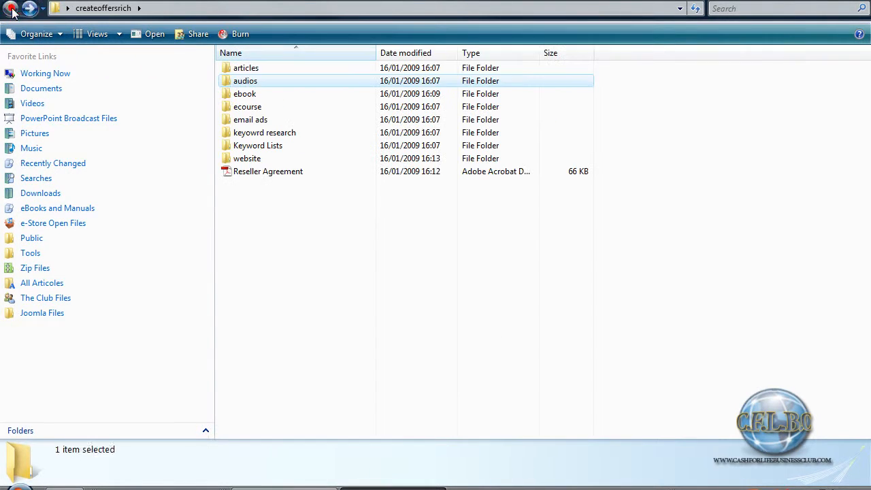
double_click(245, 93)
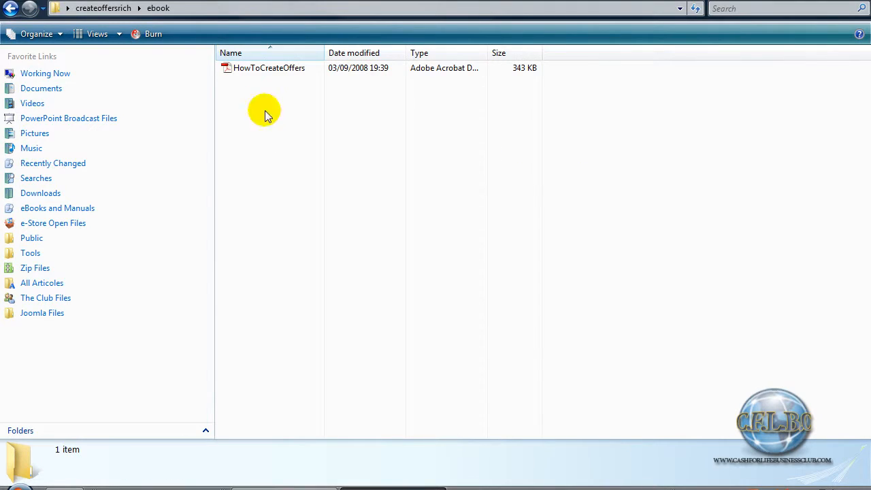
mouse_move(256, 141)
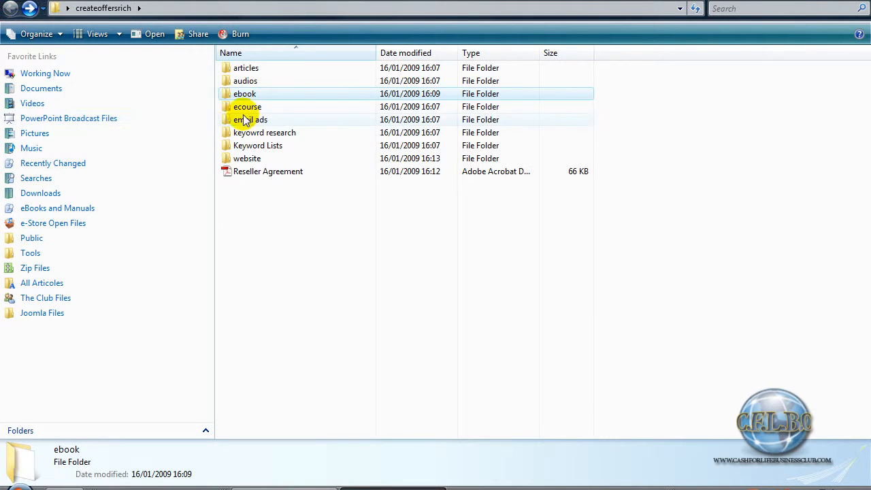
- View the ecourse Day files and the email ads' 24 eMail files, returning each time
double_click(248, 106)
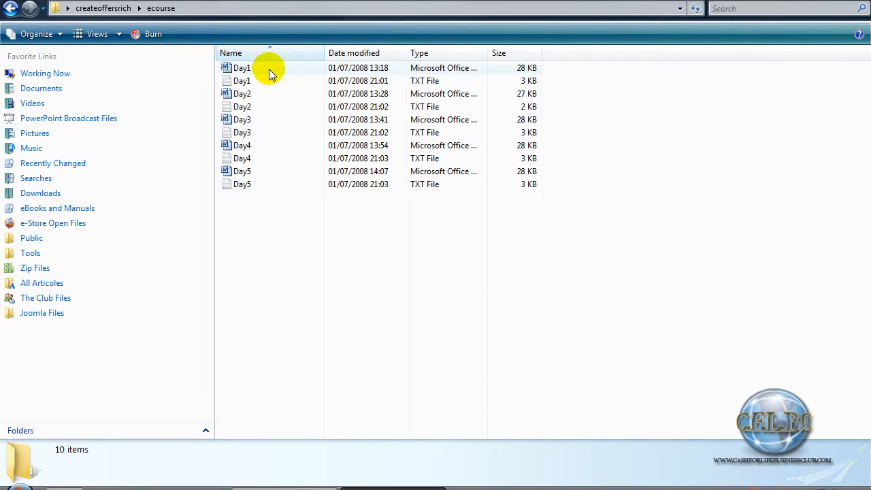
mouse_move(261, 120)
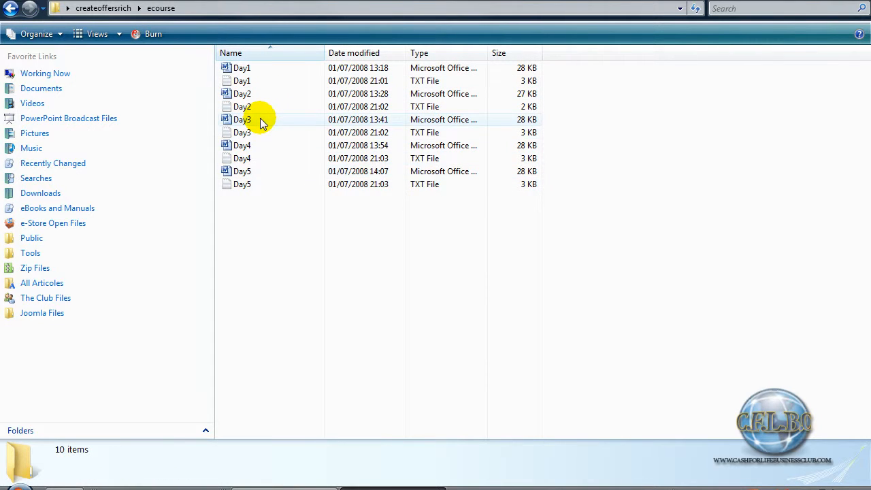
mouse_move(245, 132)
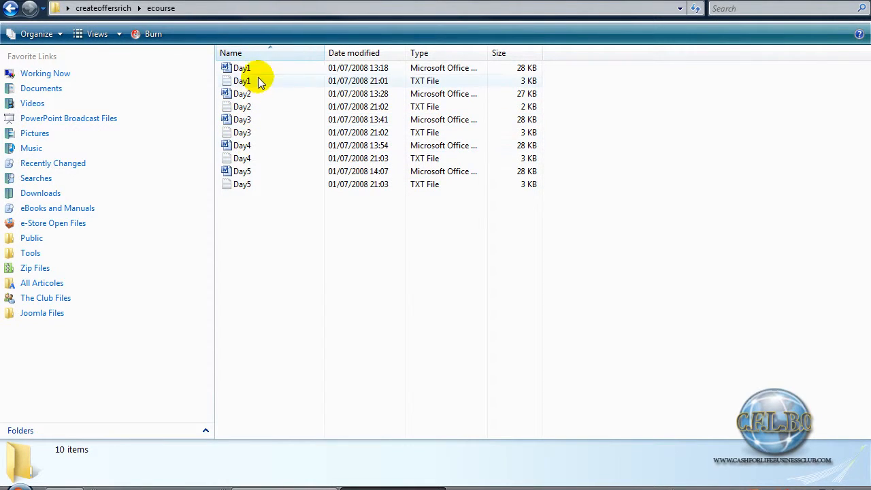
mouse_move(242, 68)
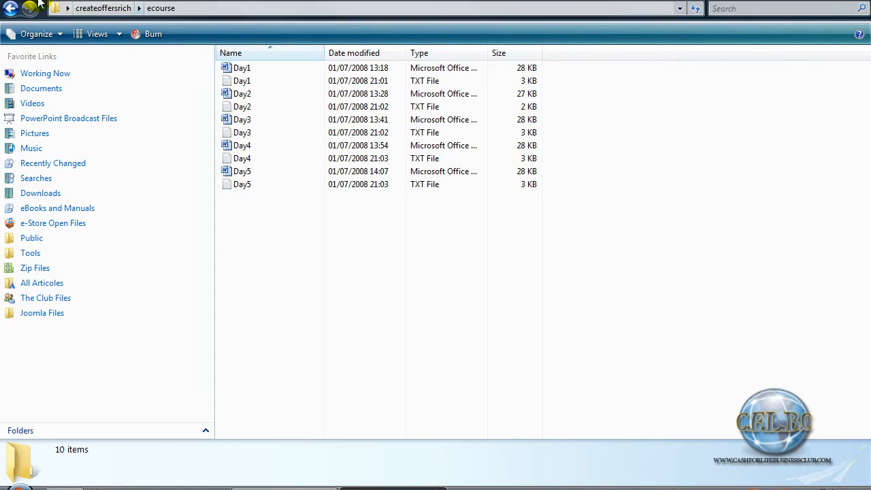
click(11, 8)
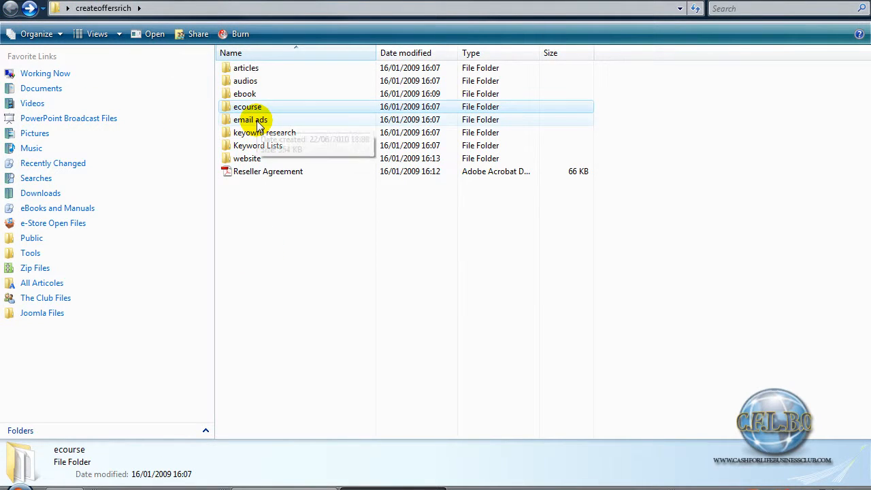
double_click(250, 120)
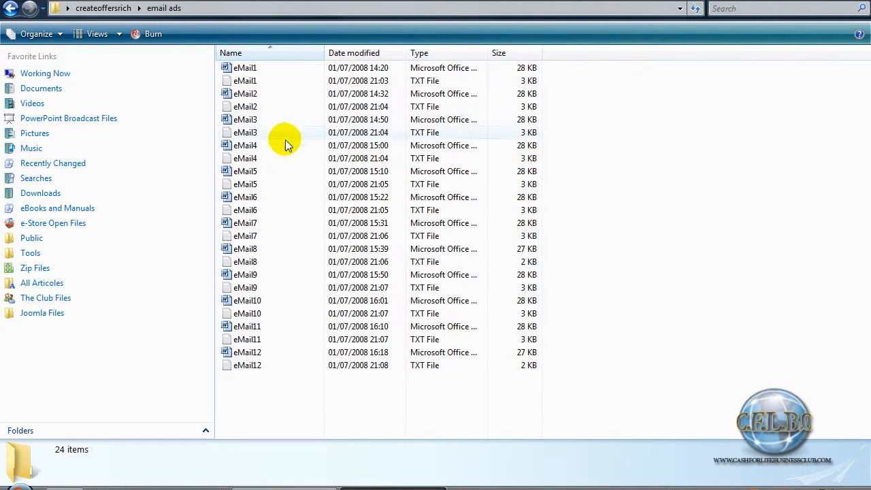
mouse_move(283, 367)
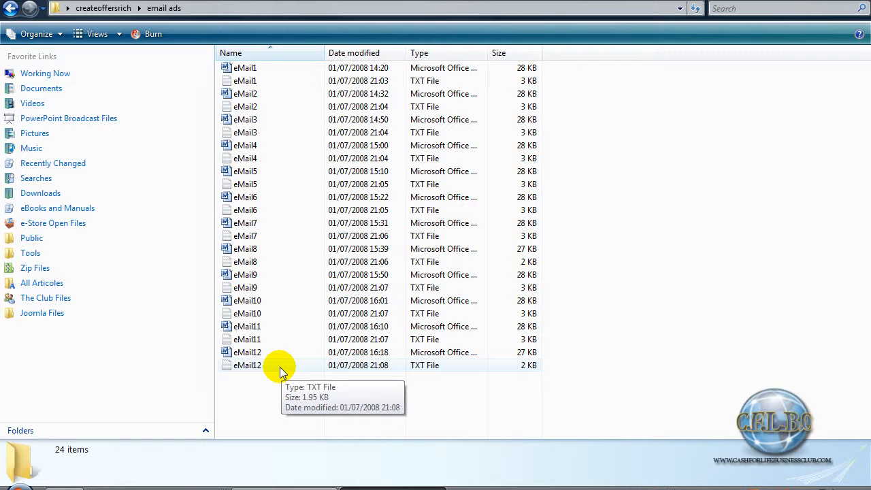
mouse_move(27, 16)
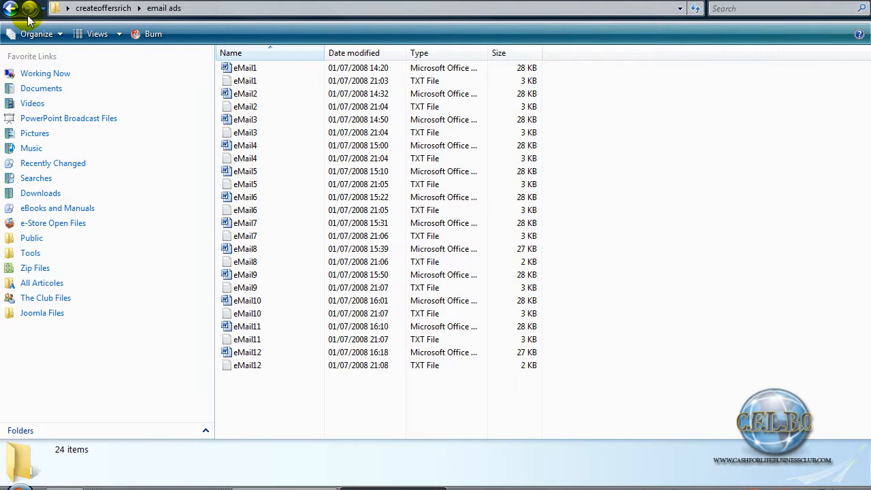
click(11, 8)
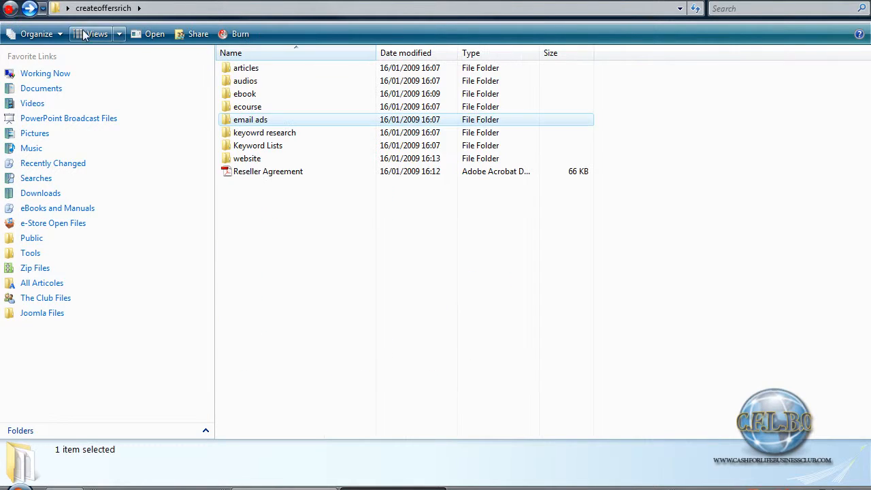
double_click(264, 132)
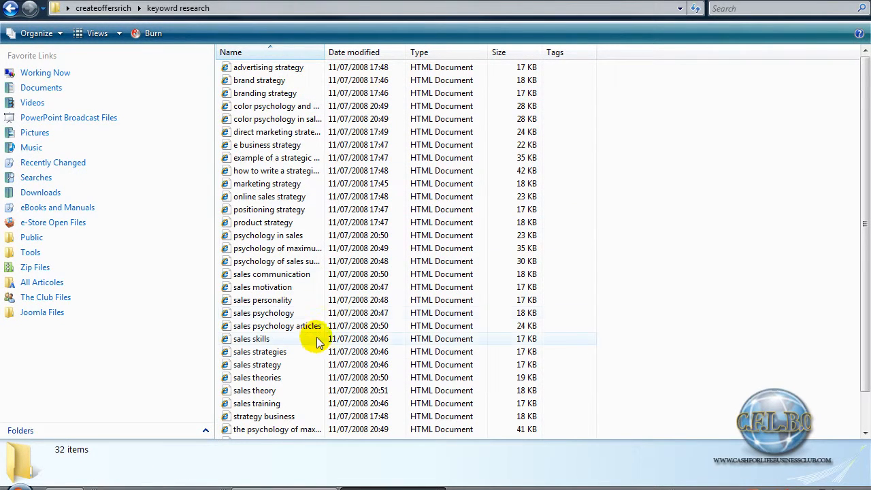
scroll(down, 3)
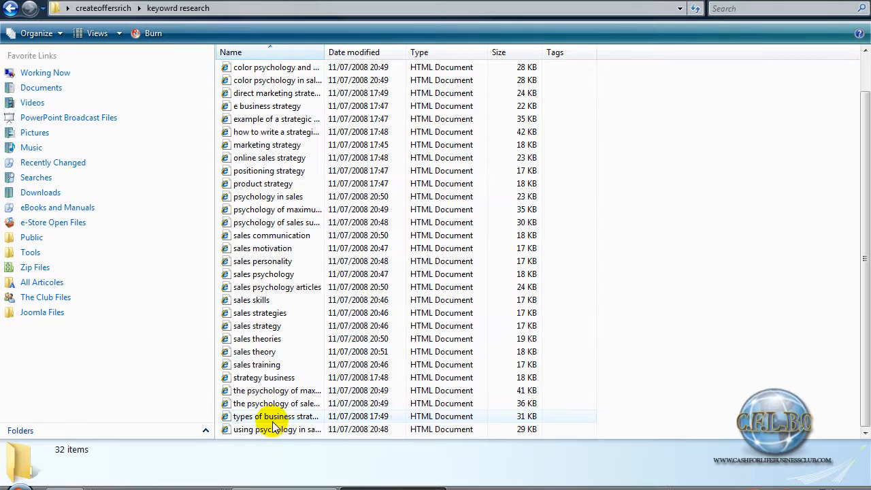
mouse_move(272, 234)
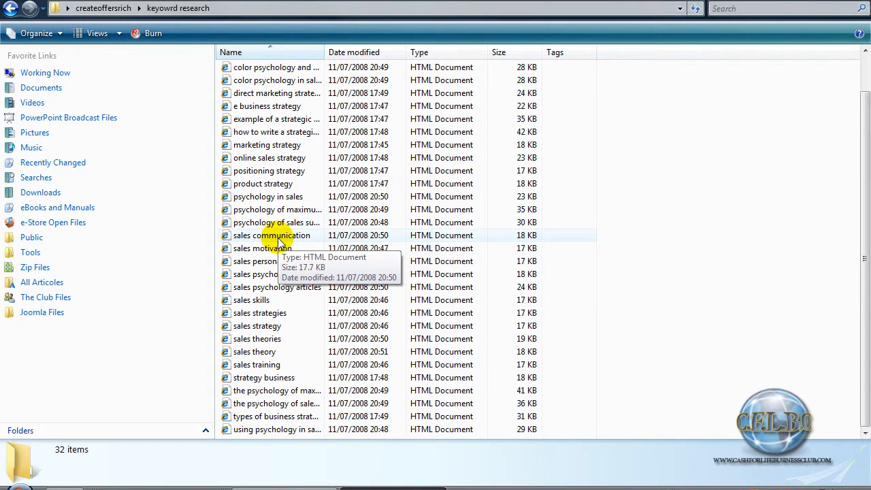
scroll(up, 3)
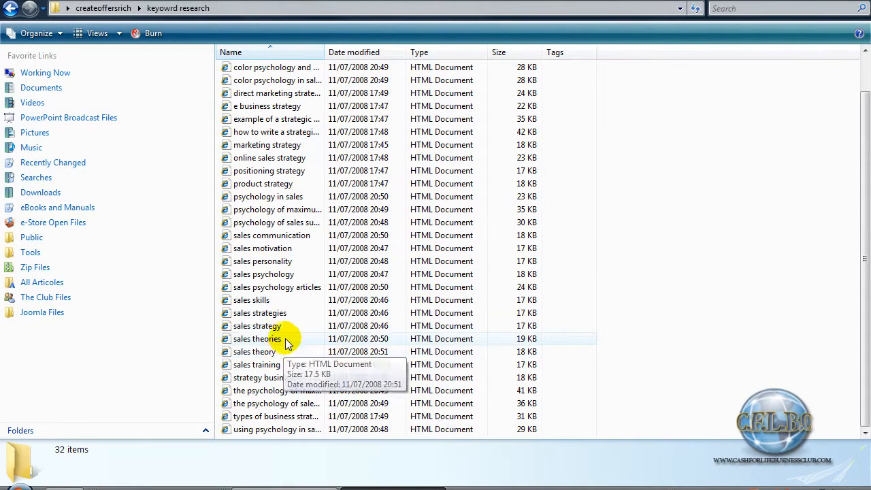
scroll(up, 3)
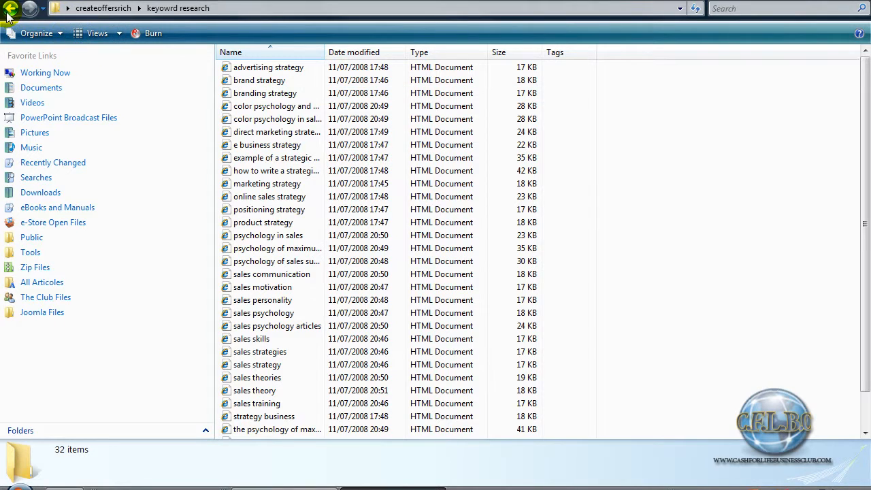
click(11, 8)
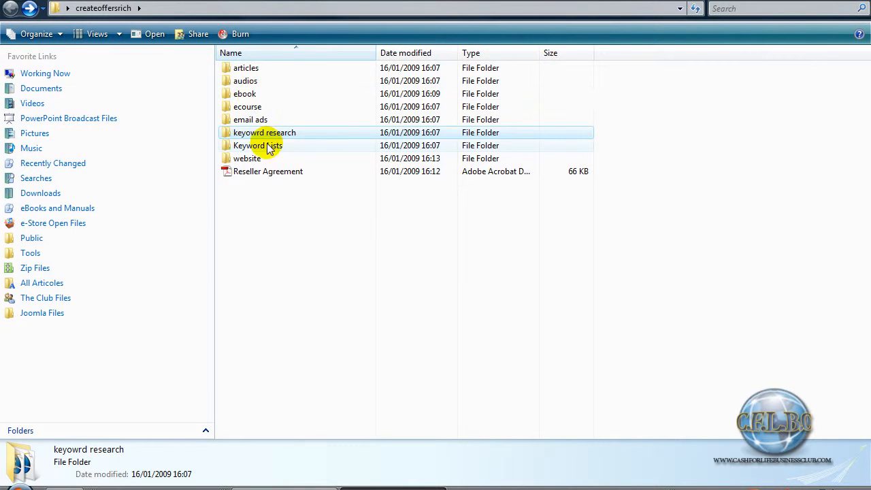
- View the Keyword Lists and website folders, then close the createoffersrich window
double_click(259, 146)
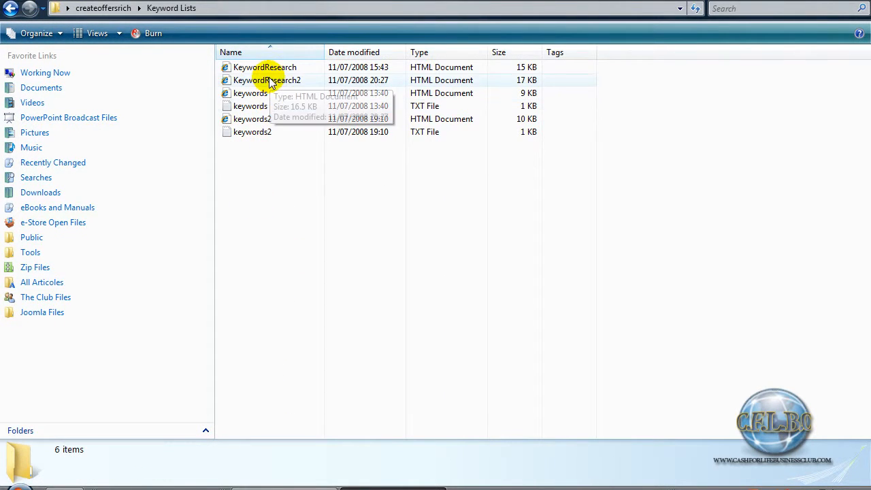
mouse_move(19, 11)
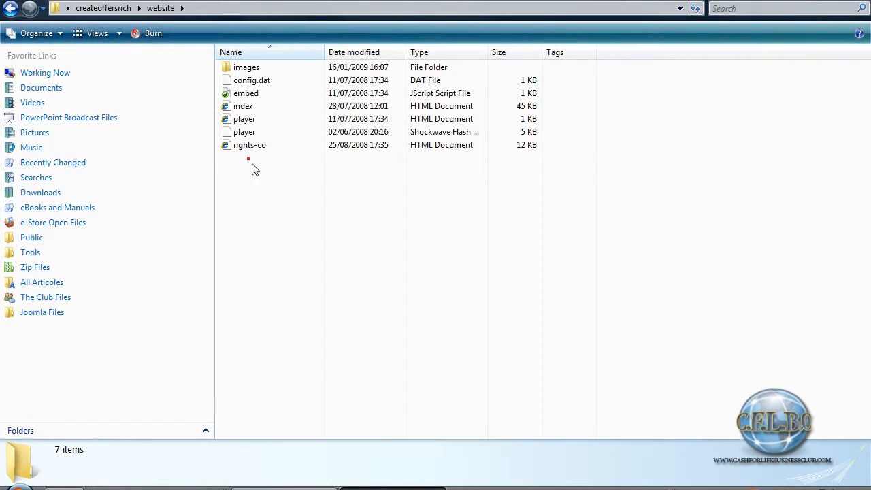
click(250, 79)
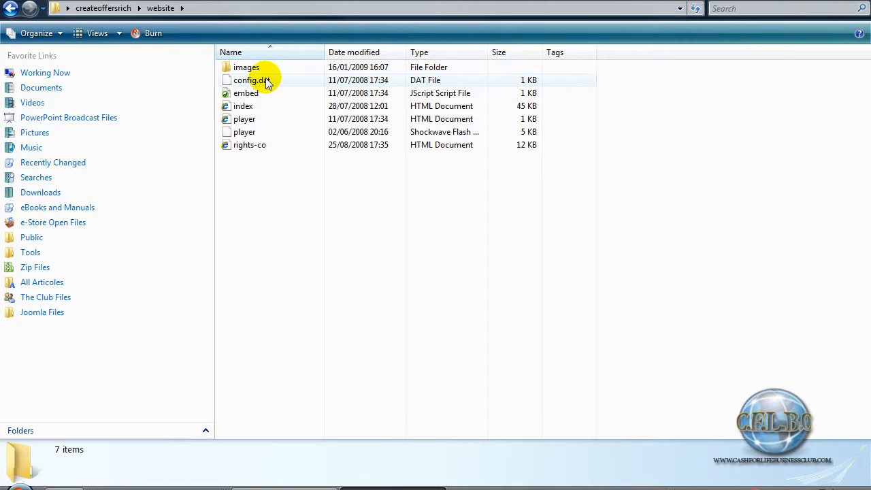
mouse_move(258, 162)
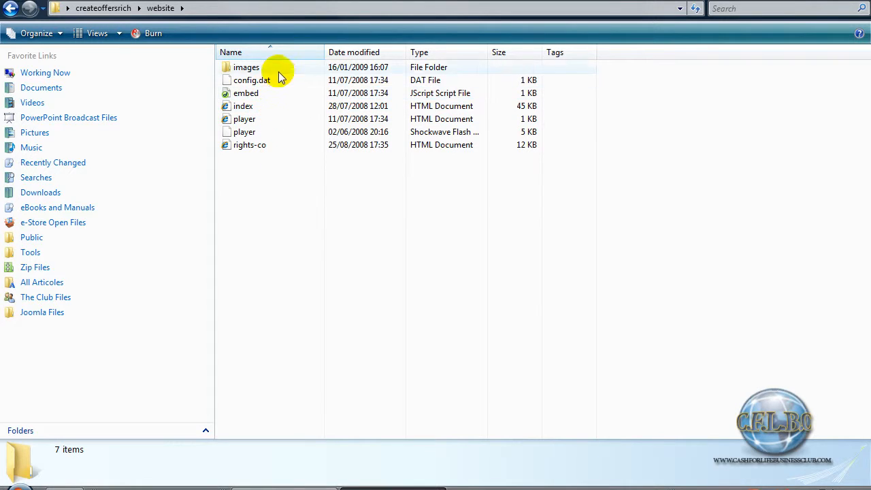
mouse_move(243, 178)
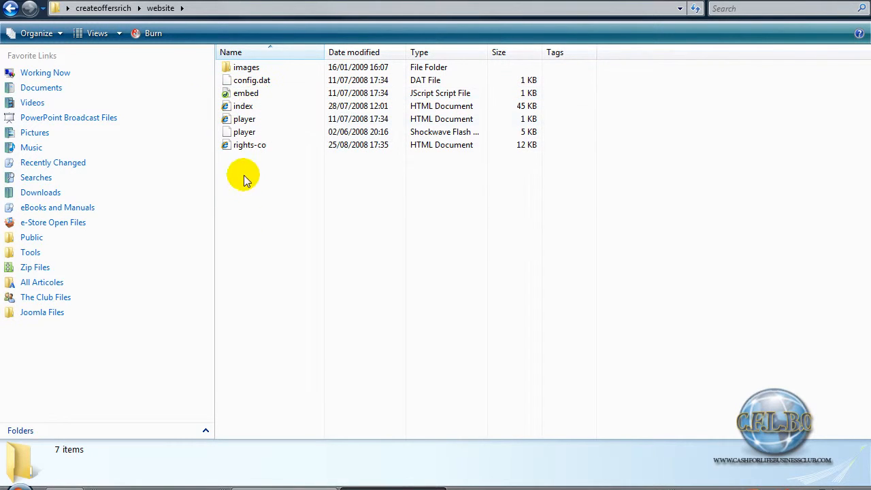
click(11, 8)
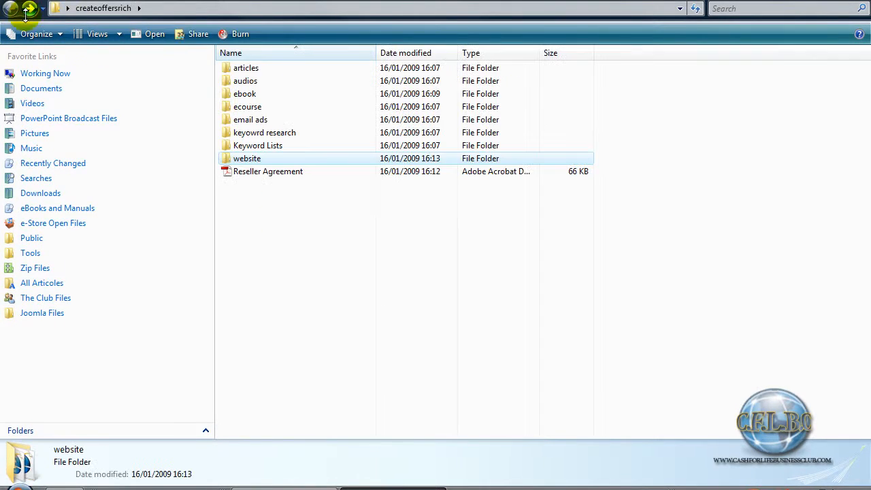
click(268, 172)
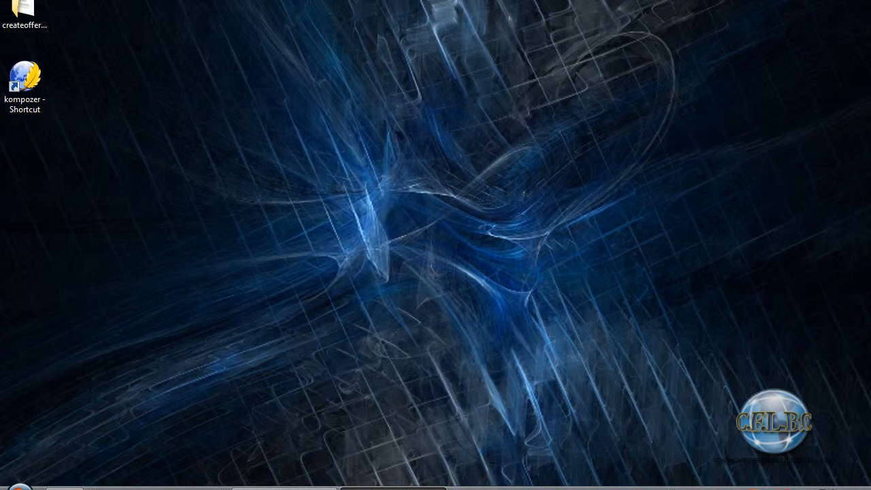
- Launch KompoZer from the desktop shortcut and maximize its window
double_click(24, 74)
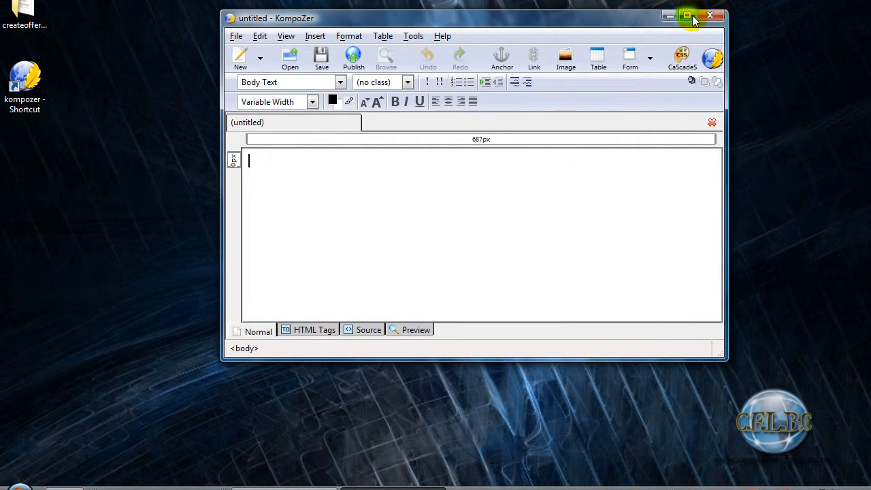
click(685, 16)
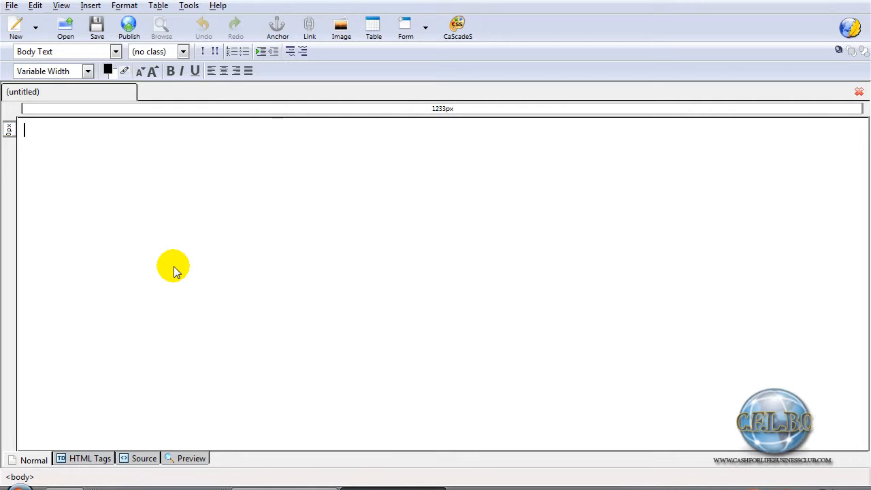
mouse_move(224, 238)
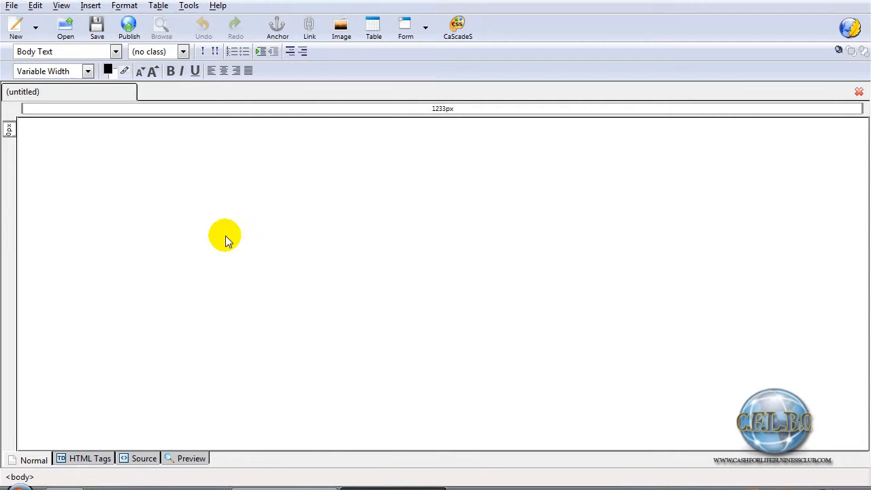
mouse_move(188, 5)
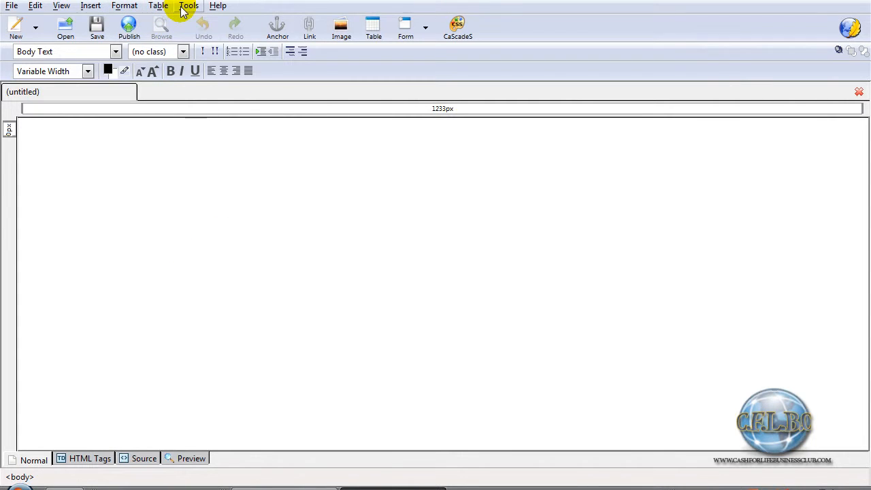
- Review the General, New Page Settings, Advanced and Fonts preference pages via Tools > Options
click(187, 5)
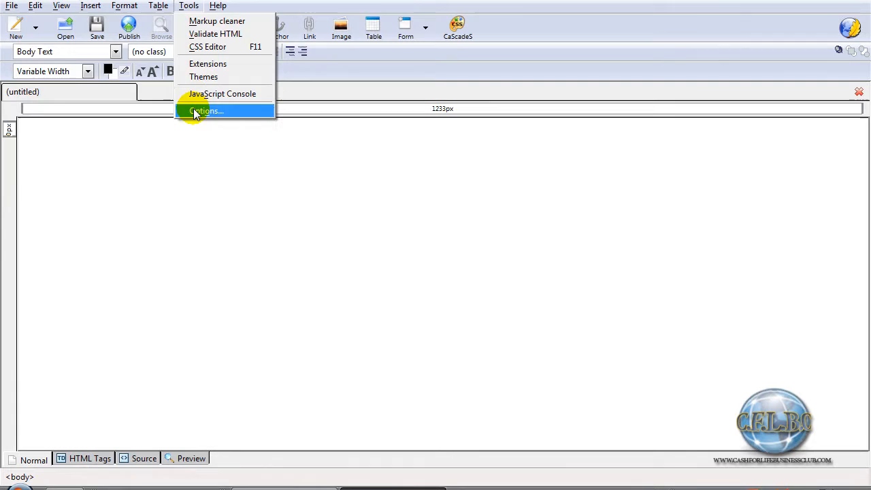
click(207, 112)
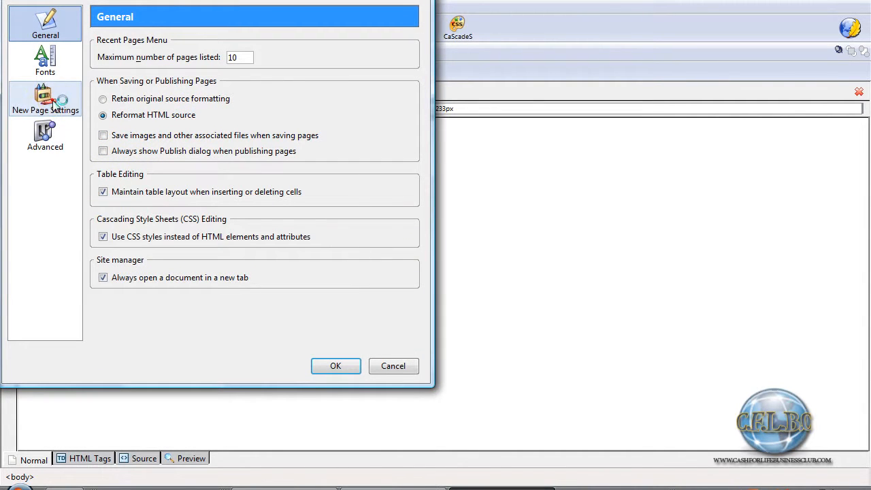
click(45, 98)
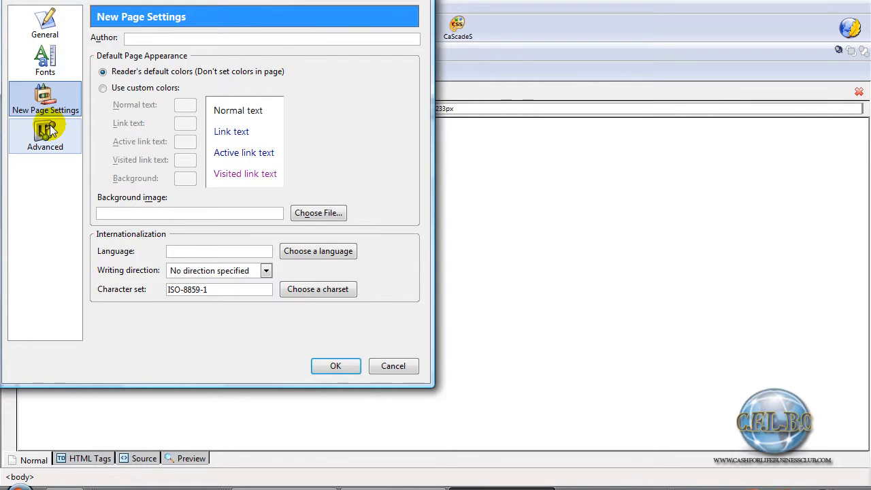
click(45, 136)
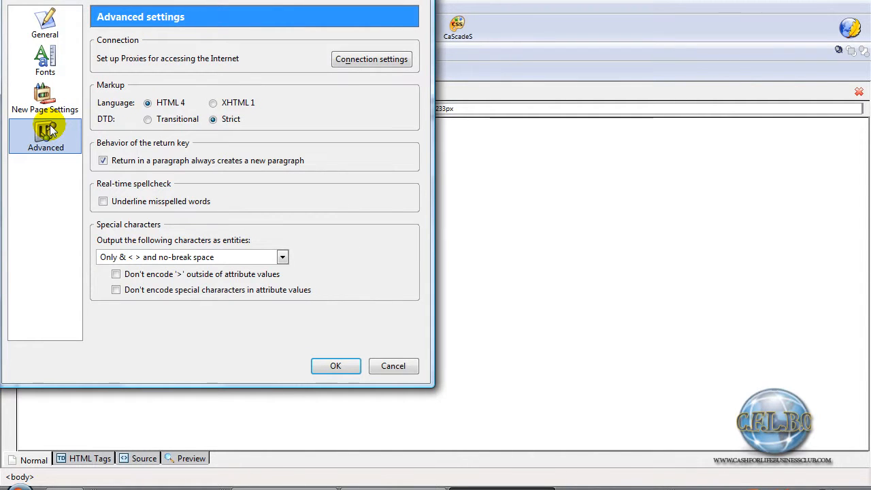
click(45, 98)
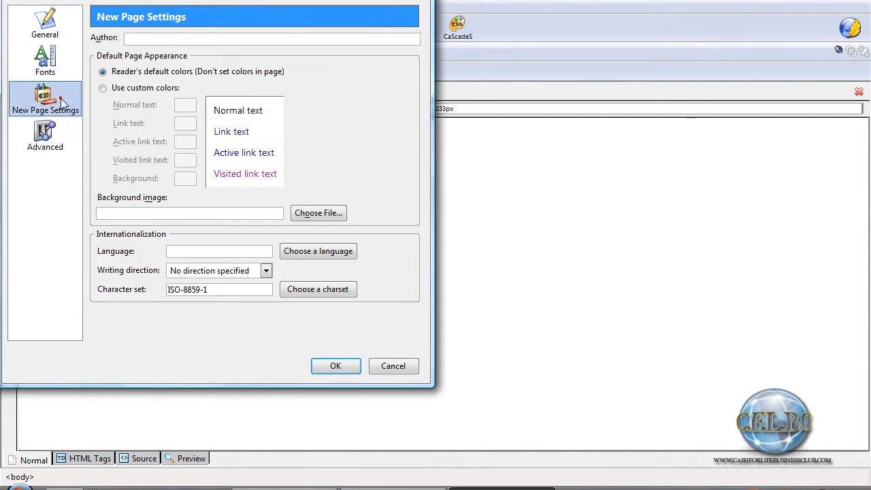
click(45, 61)
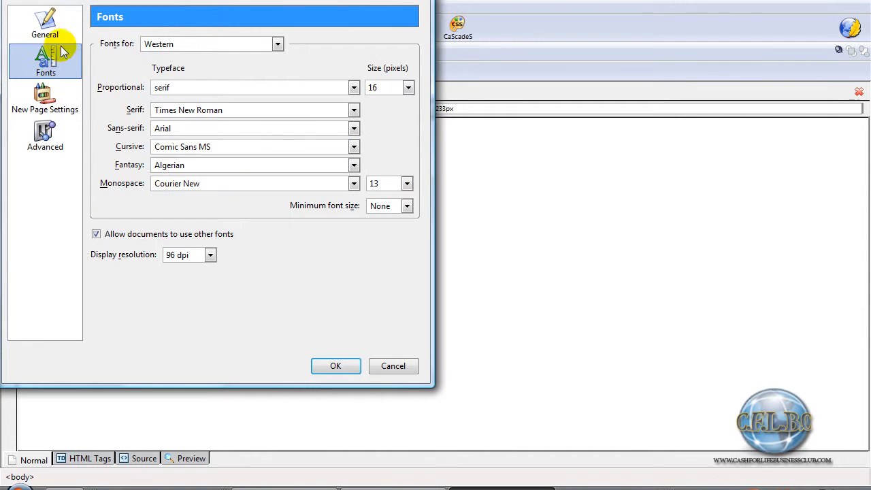
click(45, 24)
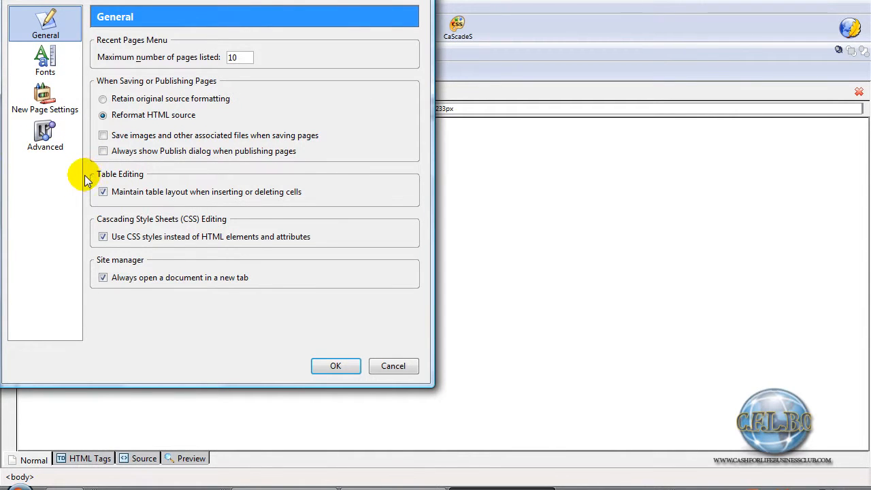
mouse_move(65, 212)
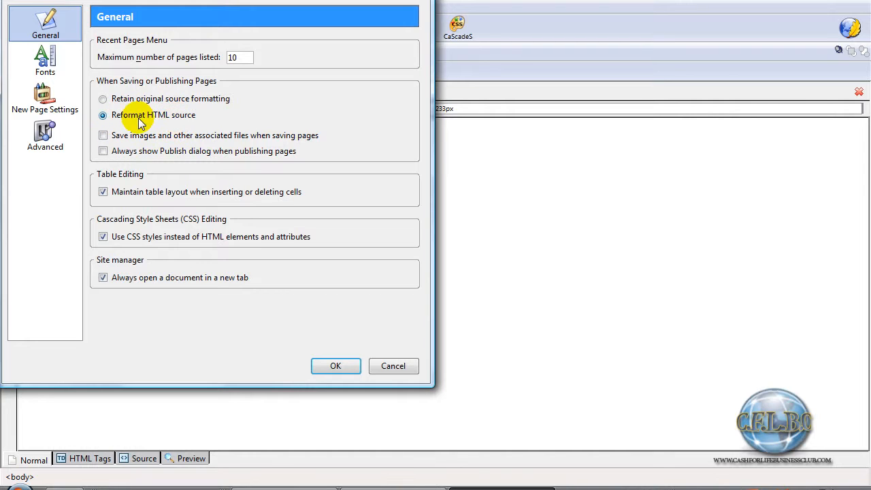
- Leave saving set to Reformat HTML source and confirm the preferences
click(104, 98)
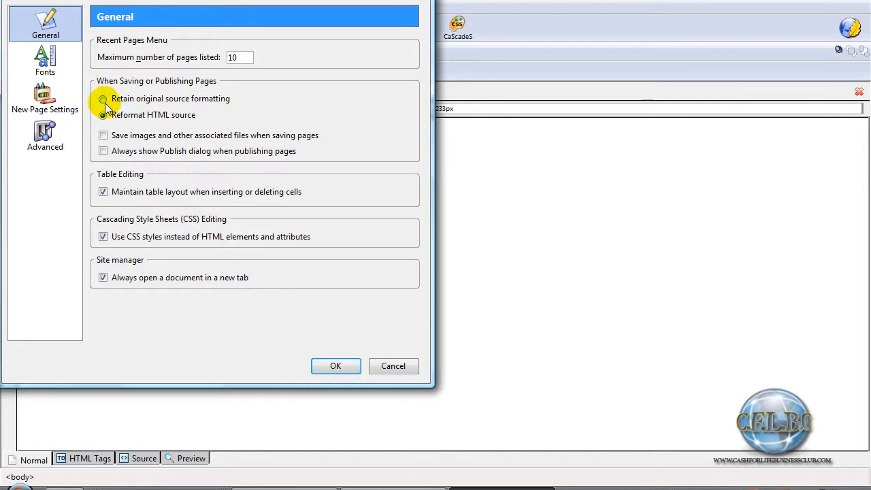
click(103, 100)
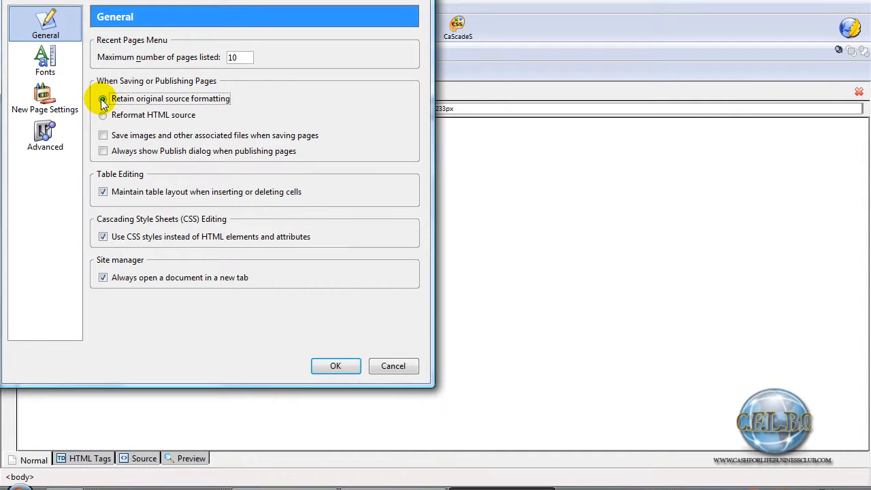
click(103, 115)
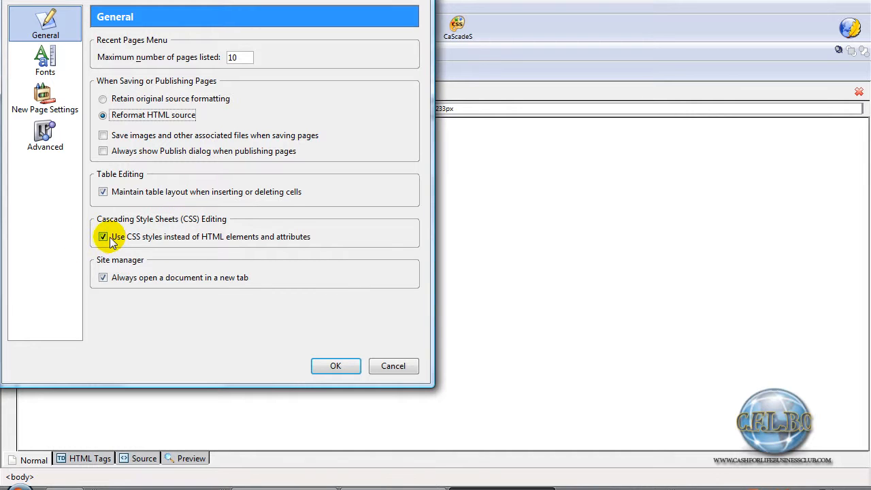
mouse_move(269, 229)
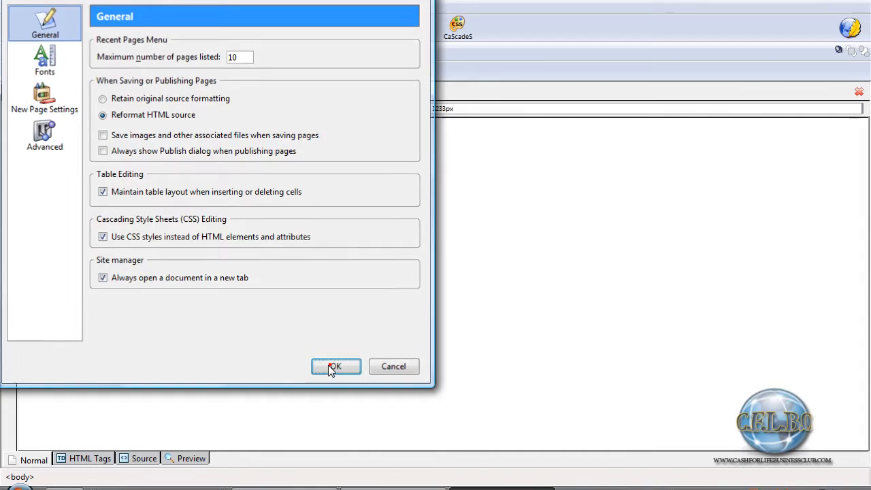
click(335, 366)
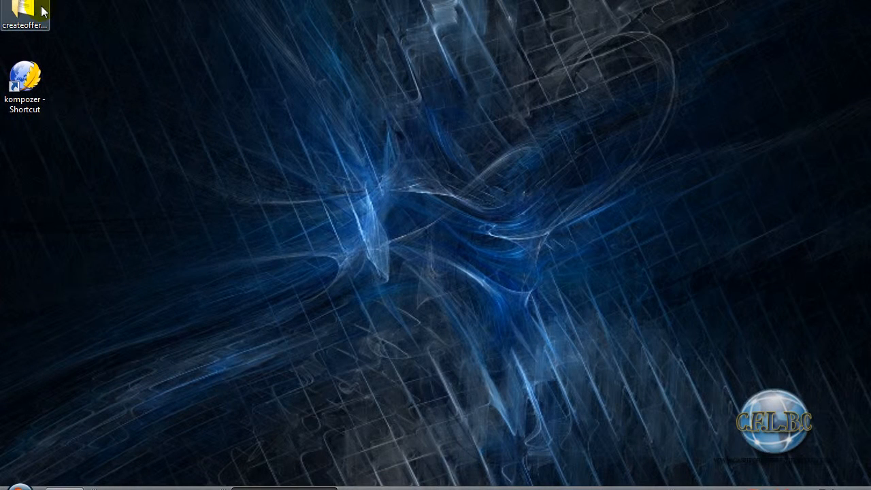
- Open index from createoffersrich's website folder in KompoZer
double_click(24, 10)
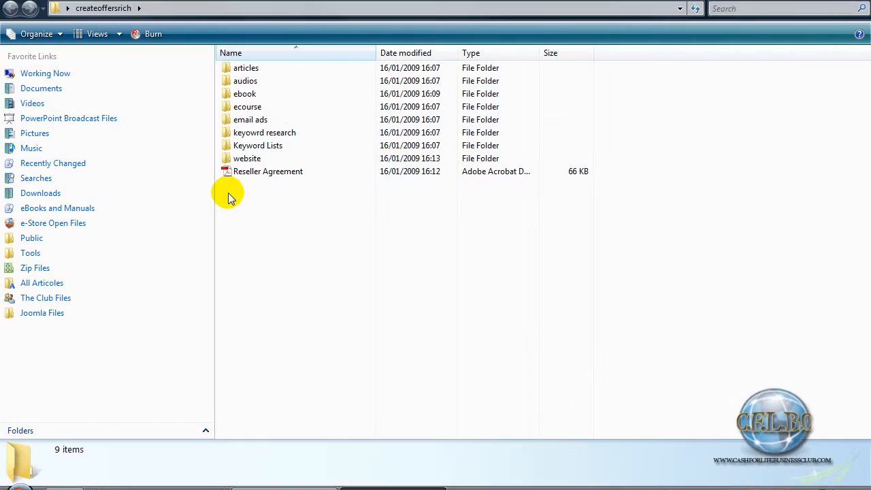
mouse_move(329, 199)
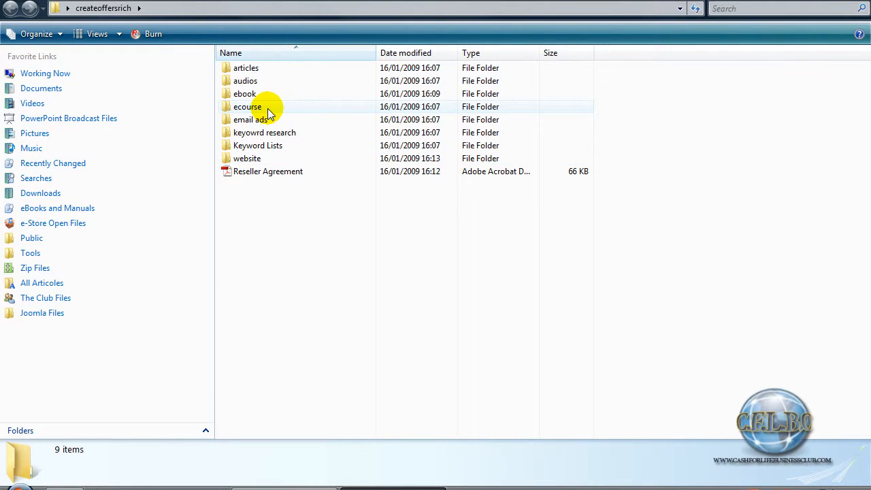
mouse_move(265, 107)
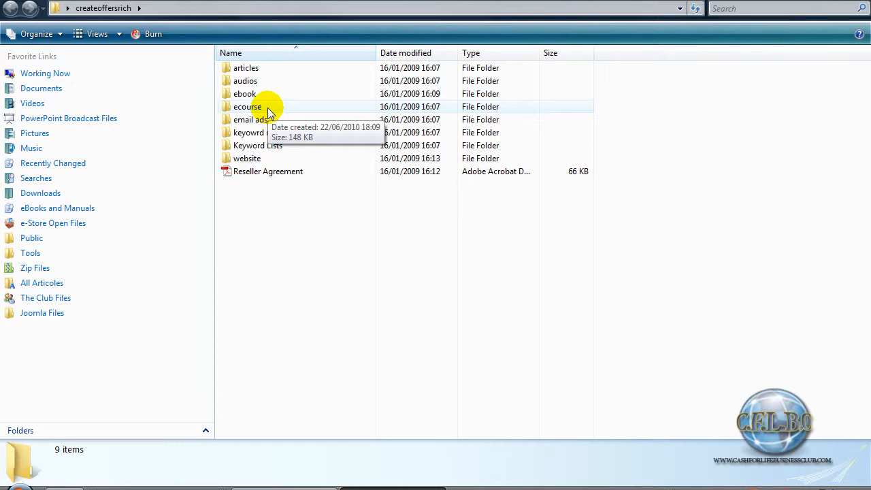
mouse_move(304, 246)
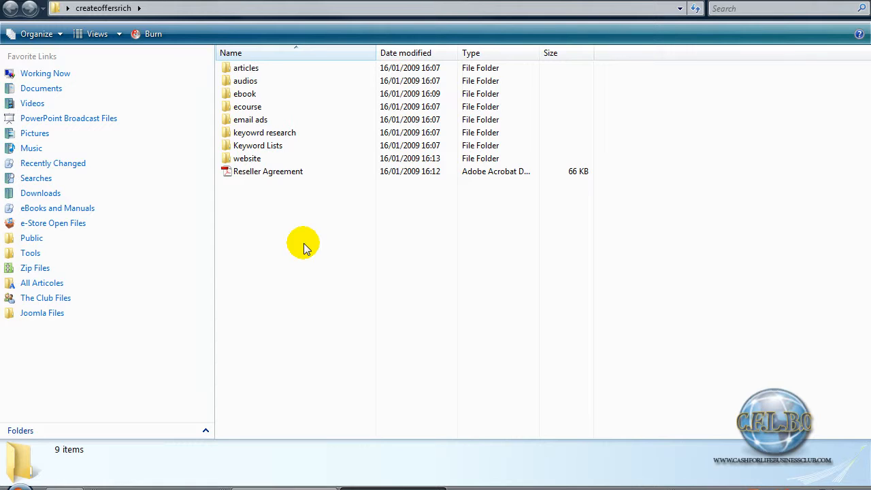
click(247, 158)
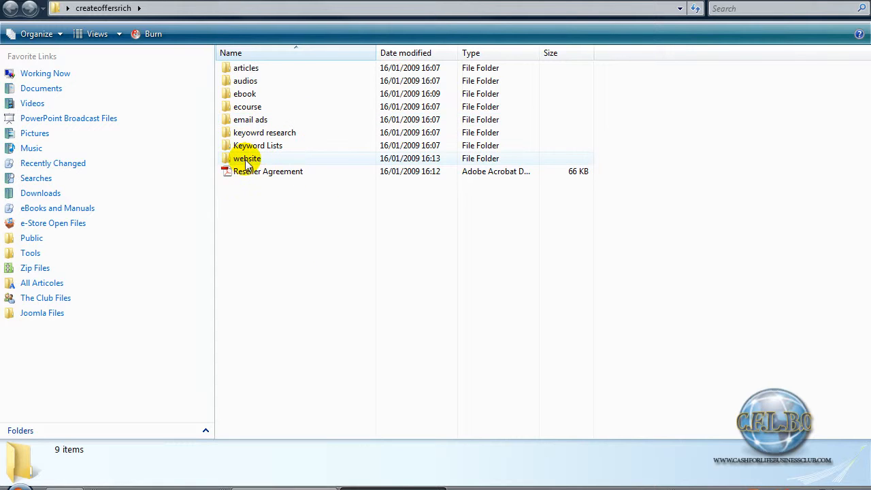
double_click(248, 158)
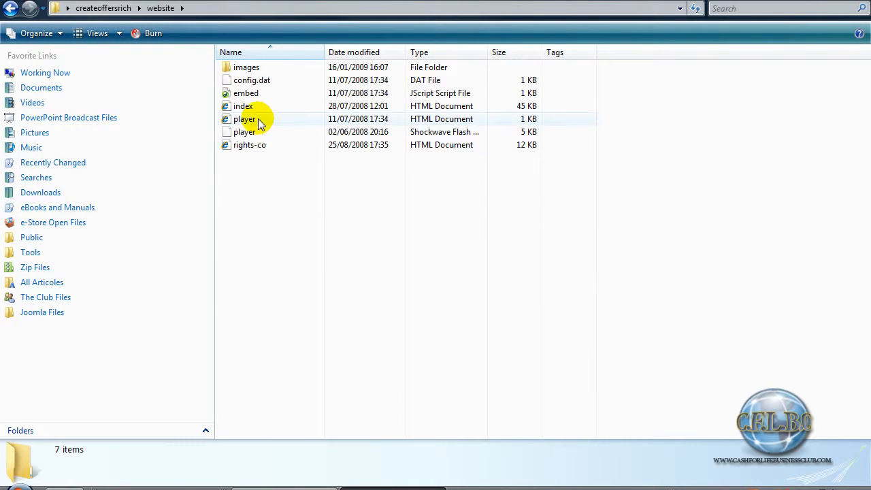
mouse_move(242, 106)
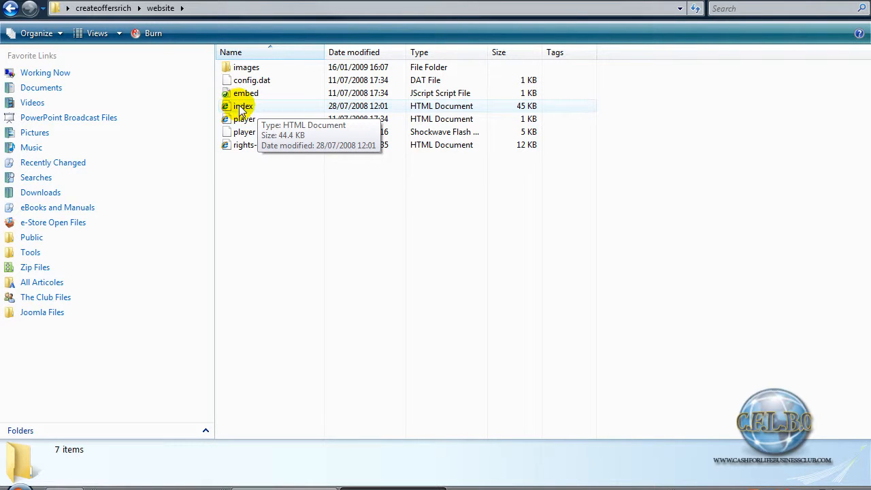
right_click(242, 106)
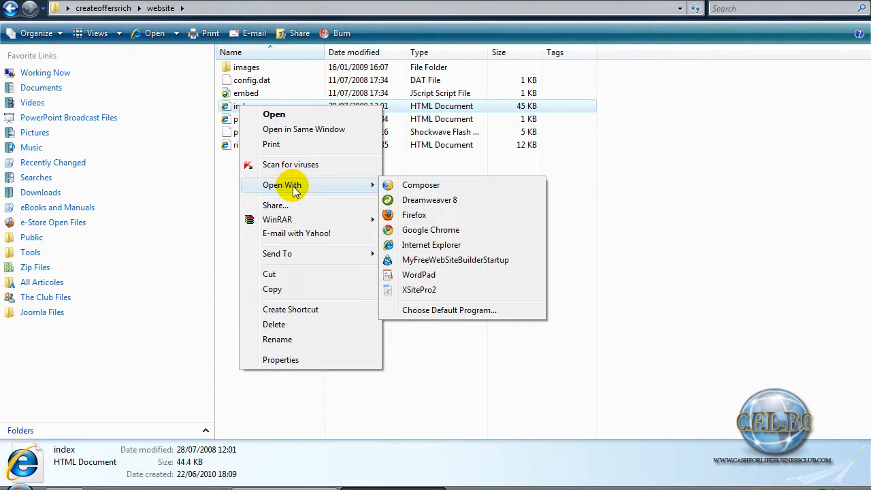
mouse_move(420, 185)
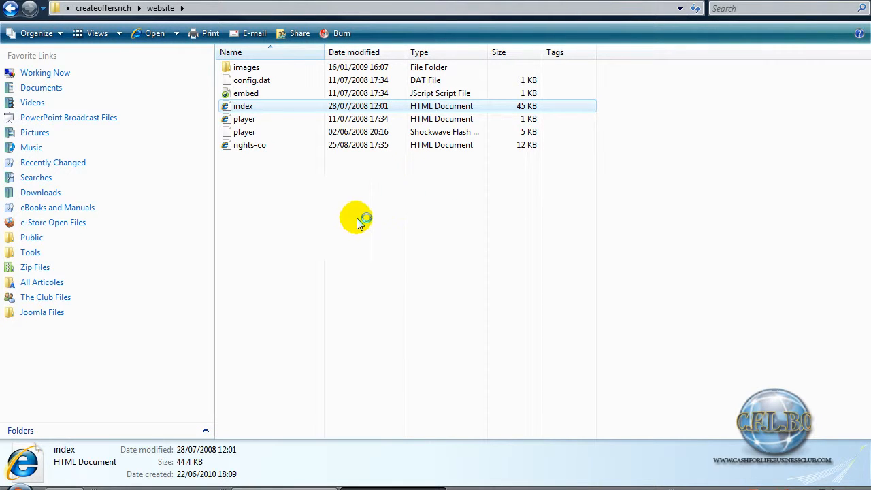
double_click(242, 106)
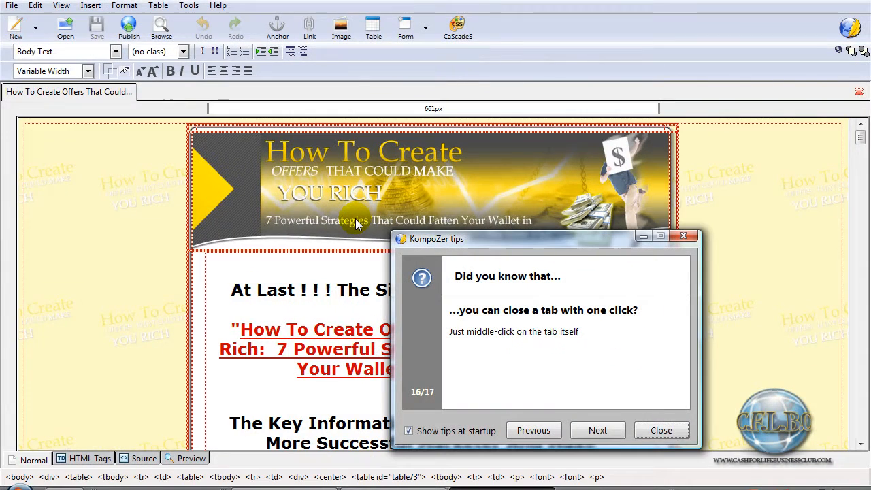
- Dismiss the startup tip and scroll through the whole How To Create Offers sales page
click(661, 430)
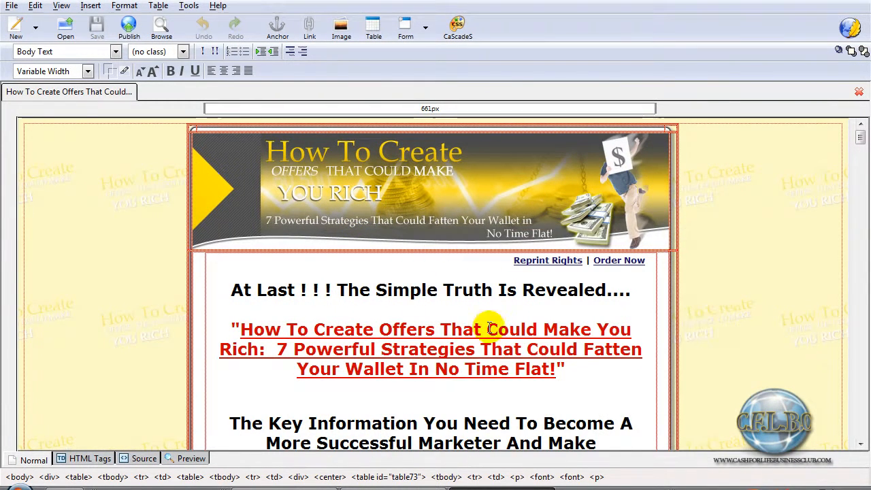
mouse_move(853, 143)
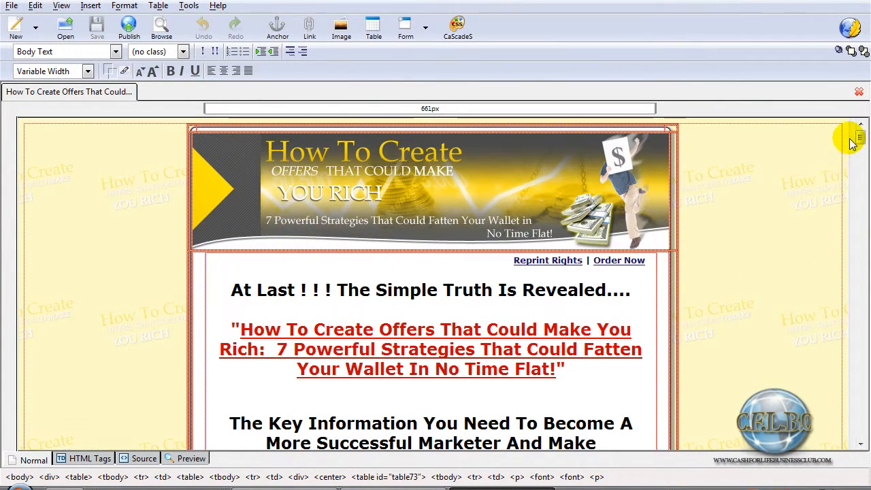
scroll(down, 3)
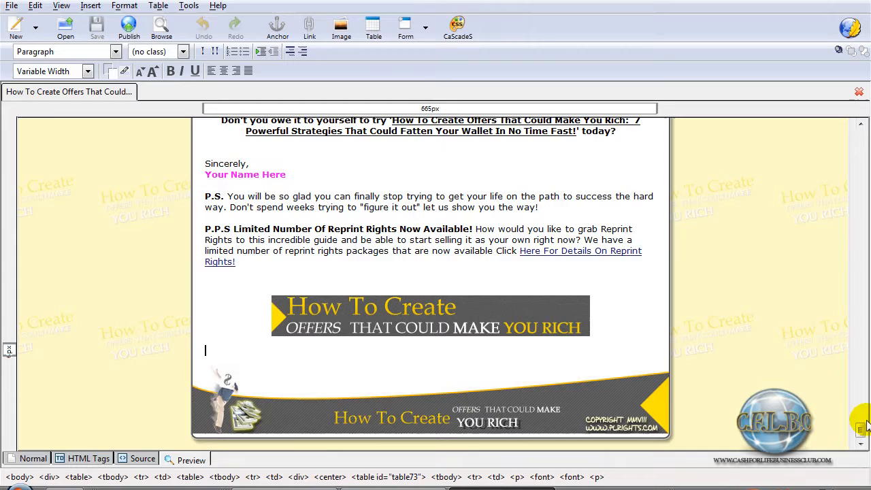
scroll(up, 3)
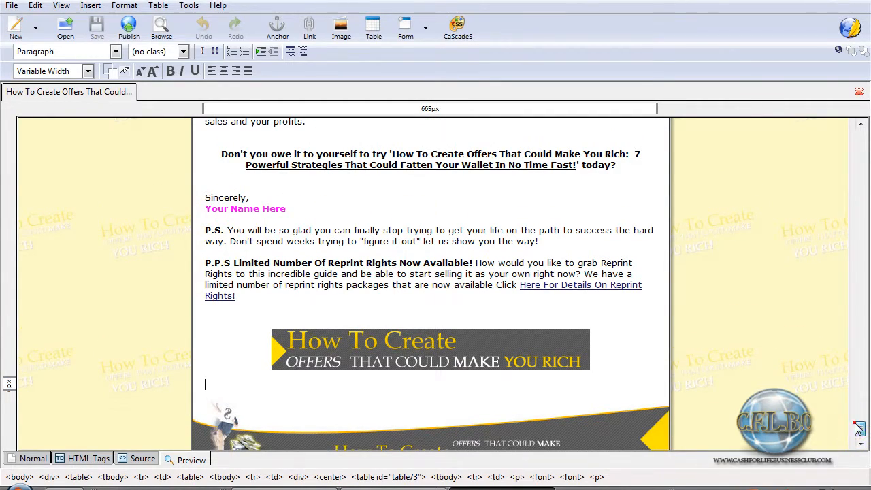
scroll(down, 3)
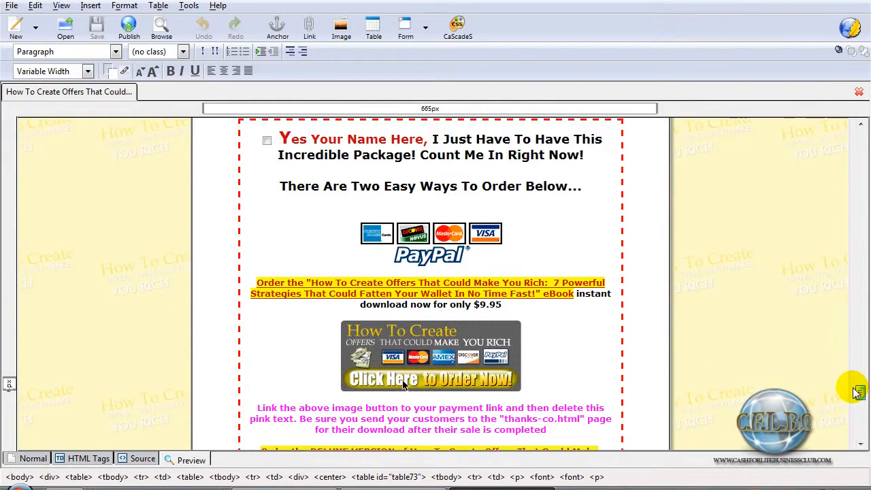
scroll(up, 3)
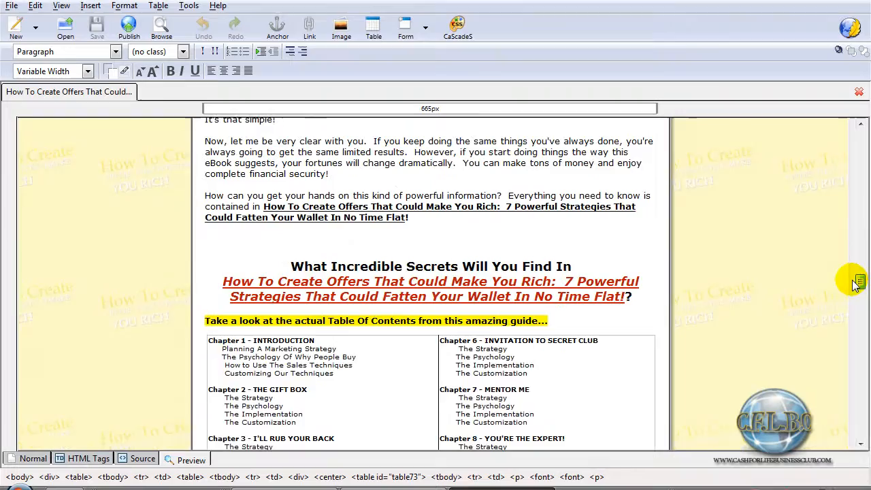
scroll(down, 3)
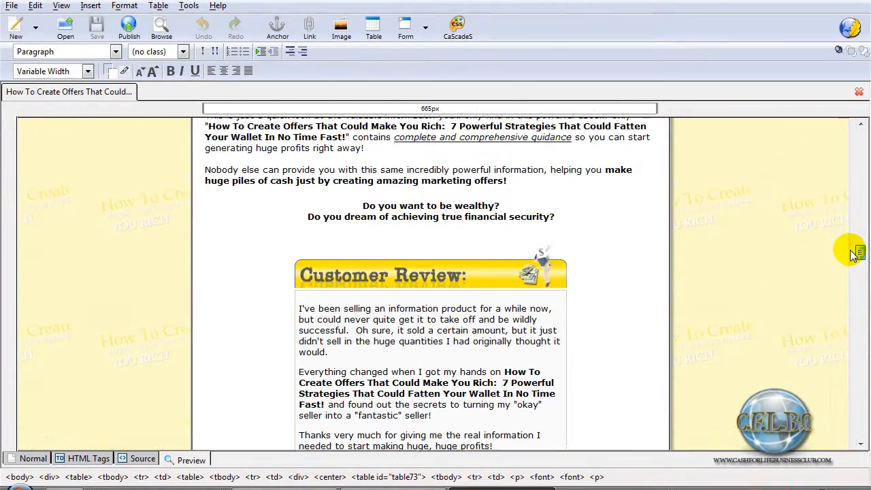
scroll(down, 3)
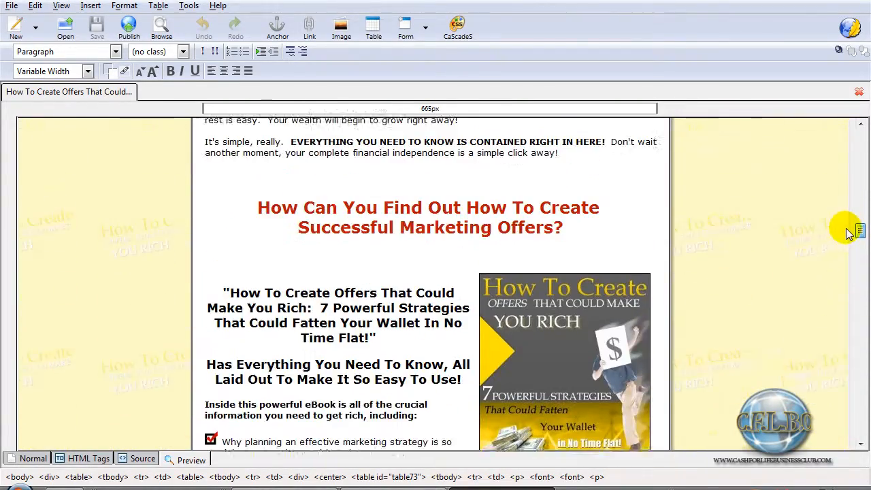
scroll(down, 3)
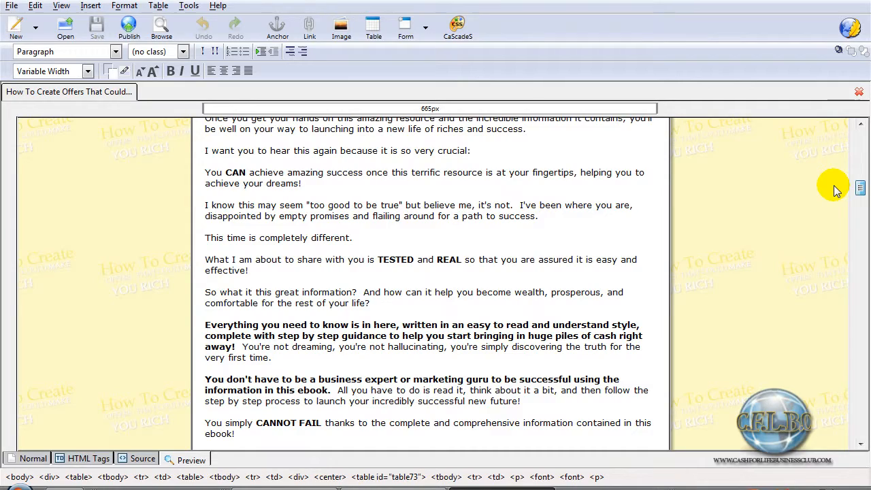
scroll(up, 3)
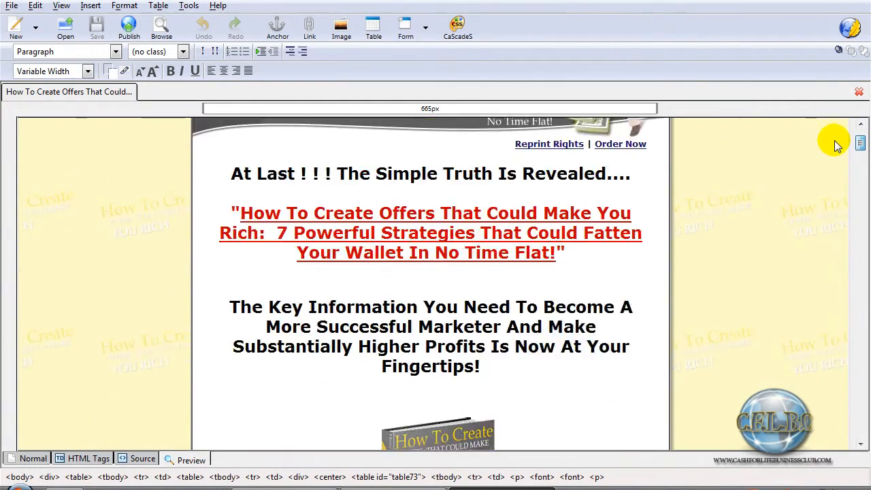
scroll(down, 3)
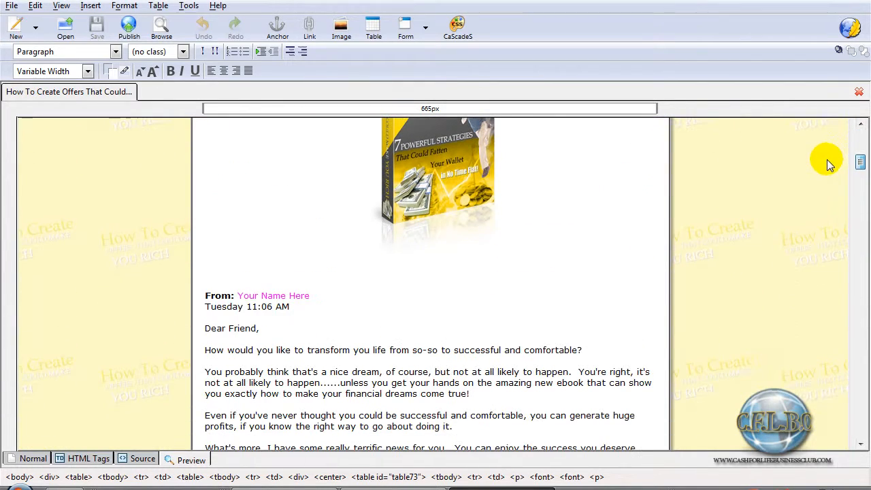
click(307, 295)
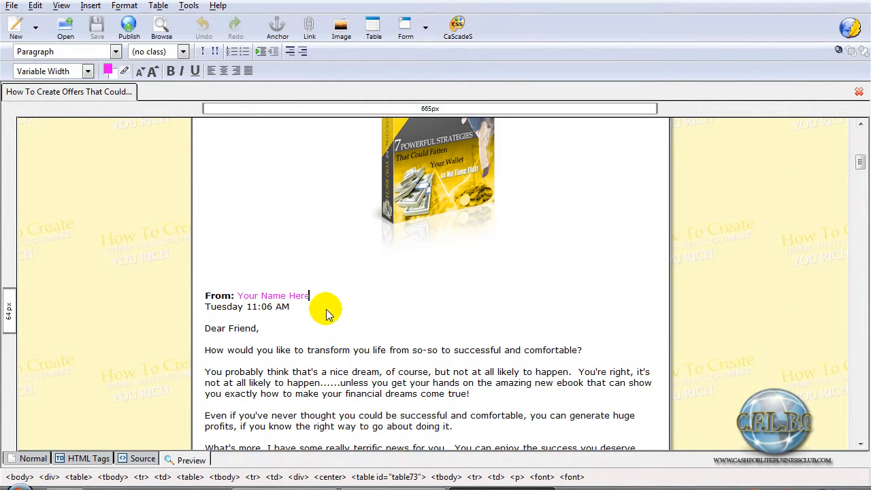
key(BackSpace)
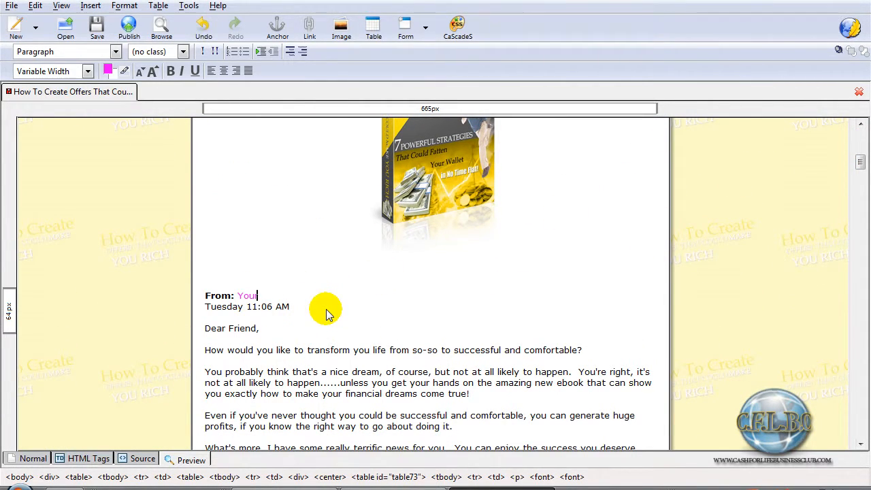
key(BackSpace)
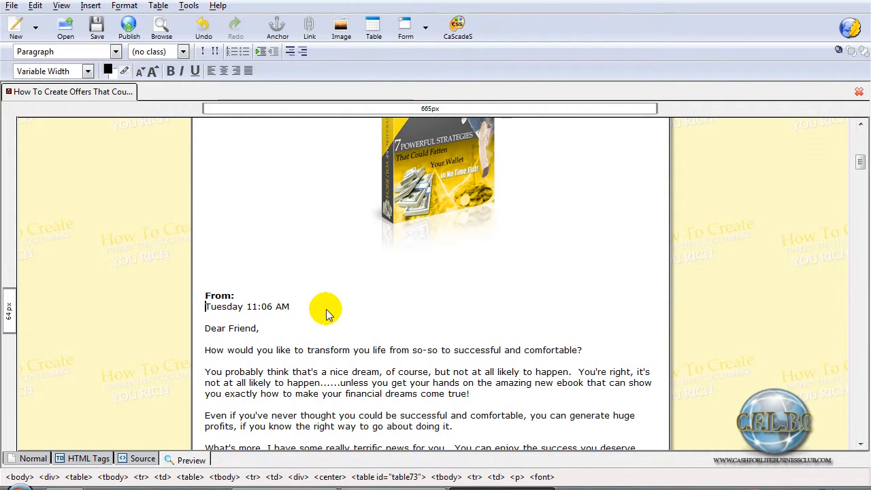
click(240, 294)
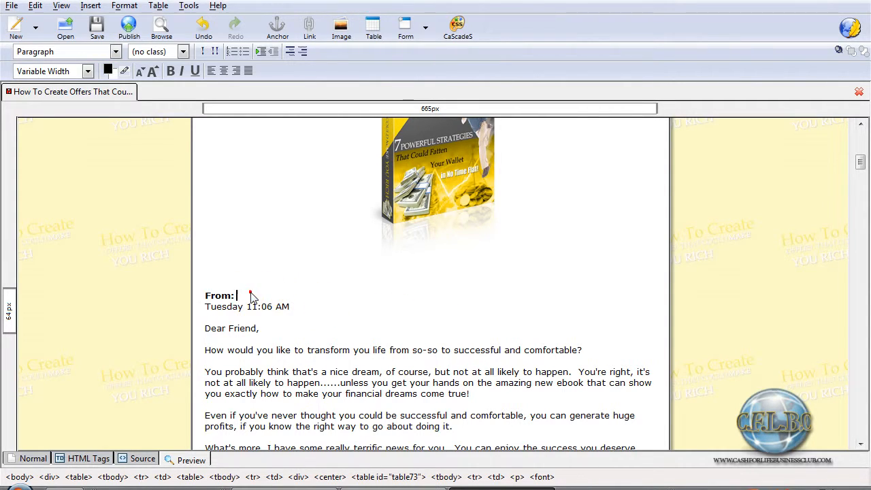
text(Josh)
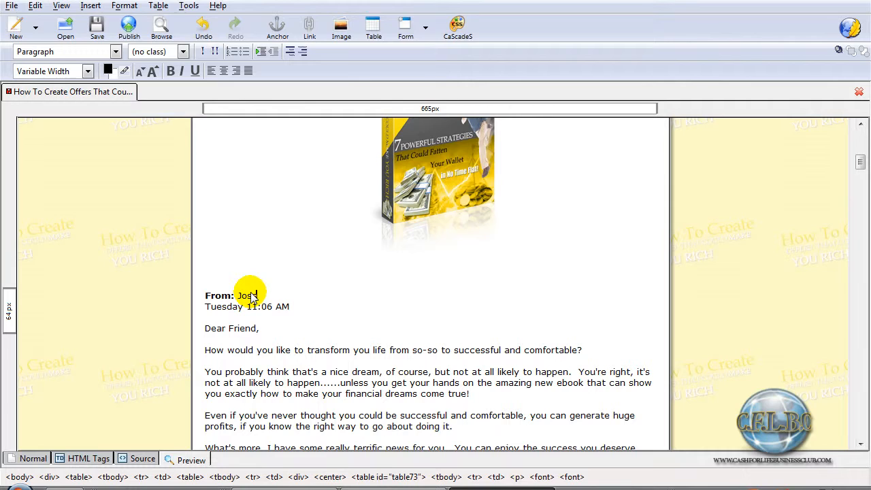
text(nunes)
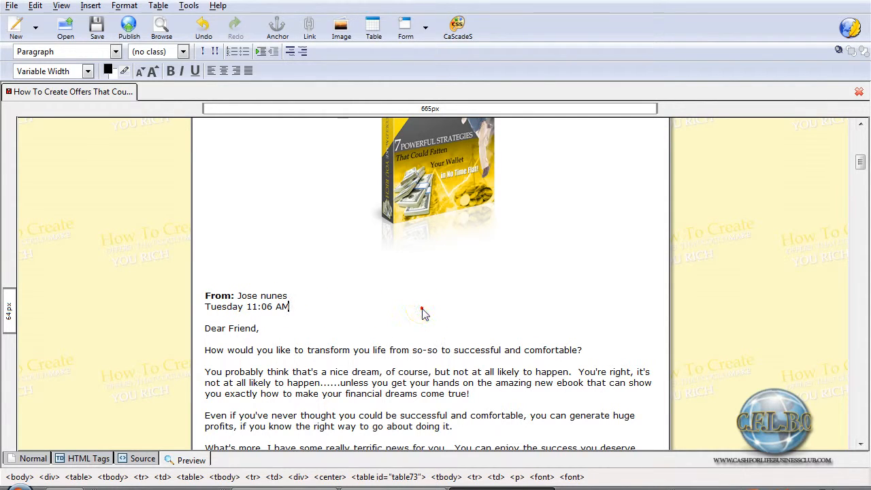
scroll(down, 3)
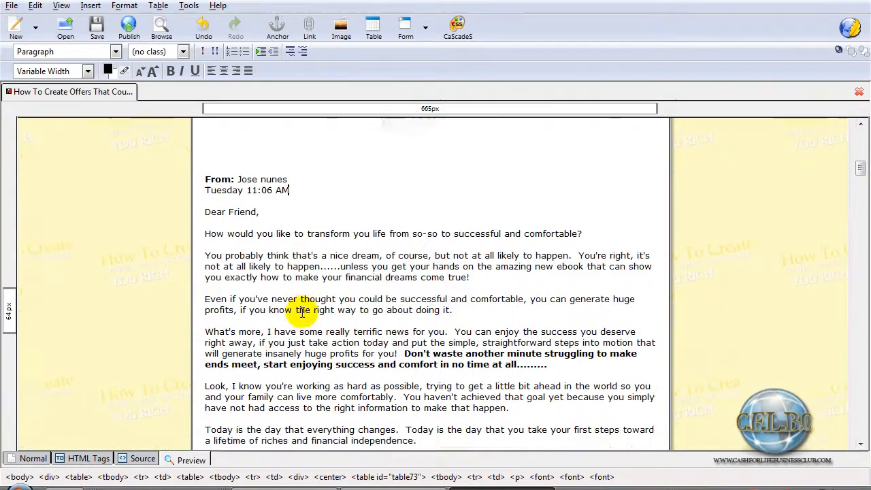
scroll(down, 3)
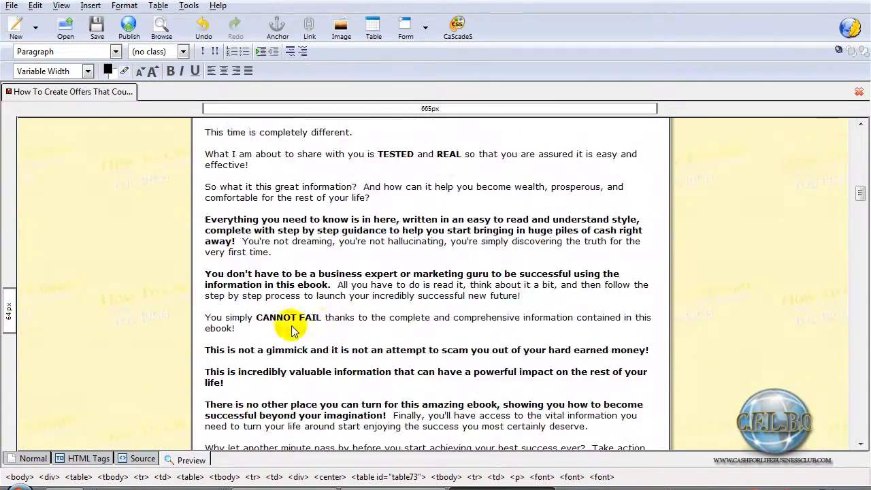
scroll(down, 3)
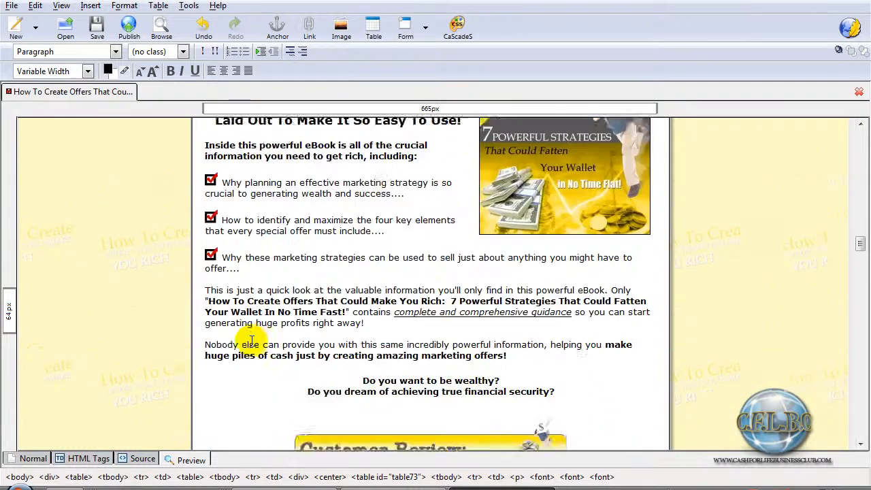
scroll(down, 3)
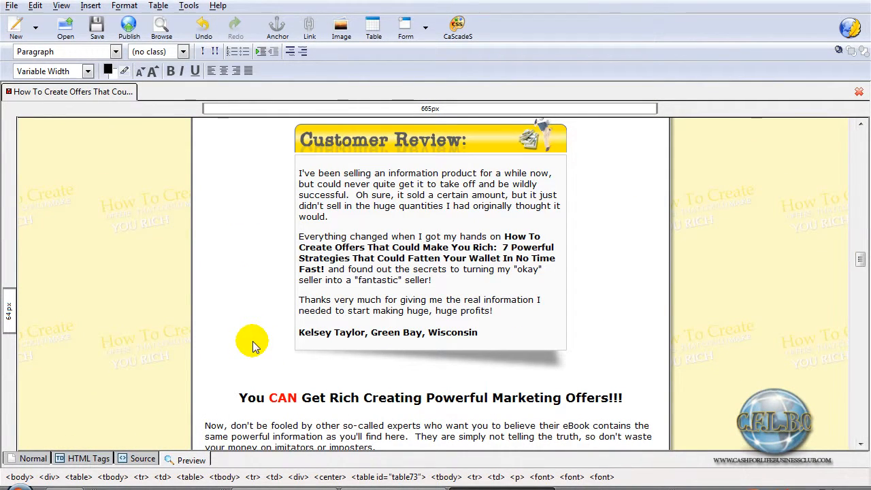
scroll(up, 3)
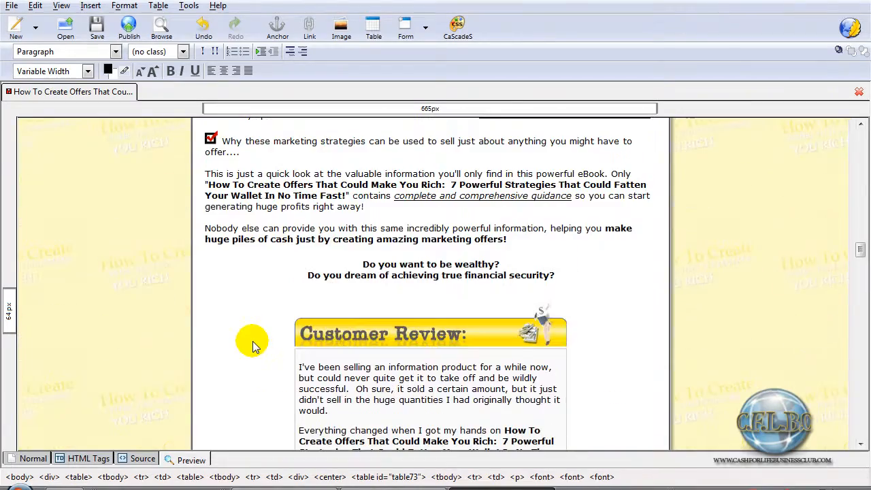
scroll(up, 3)
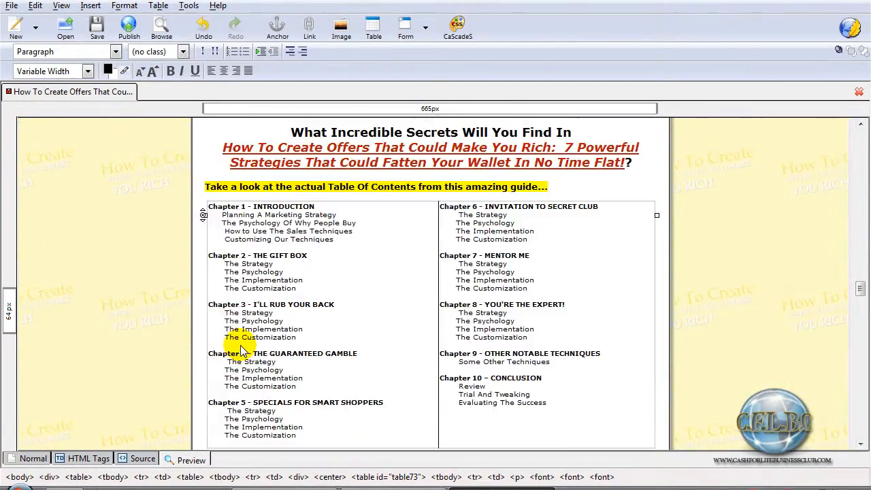
scroll(down, 3)
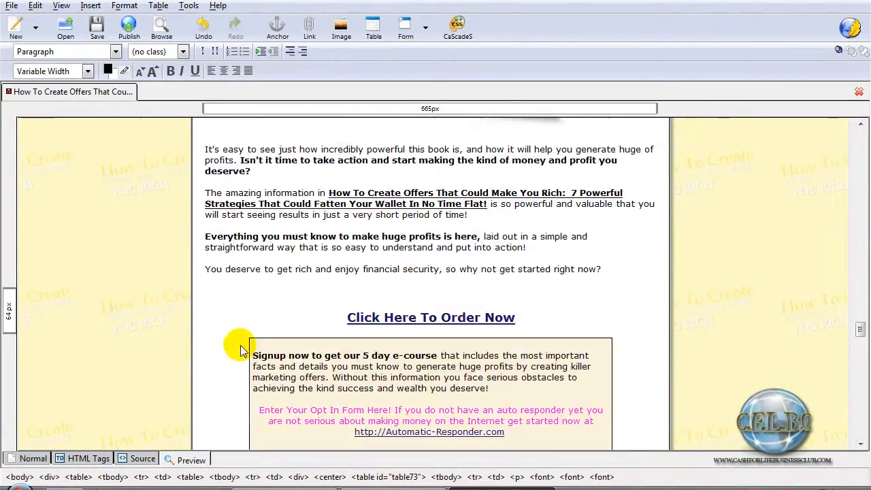
scroll(down, 3)
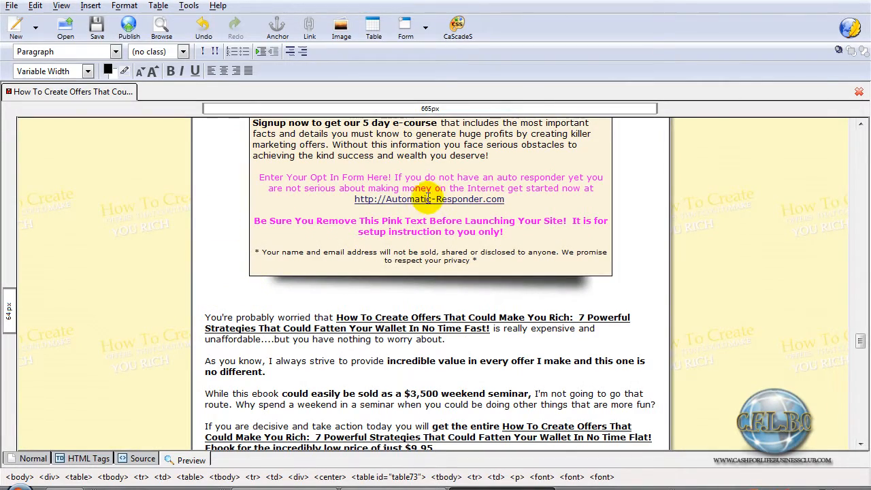
scroll(down, 3)
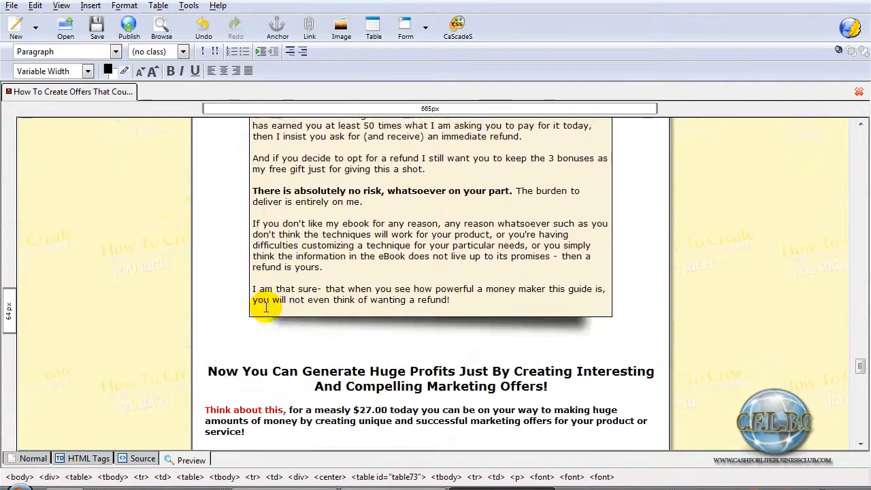
scroll(down, 3)
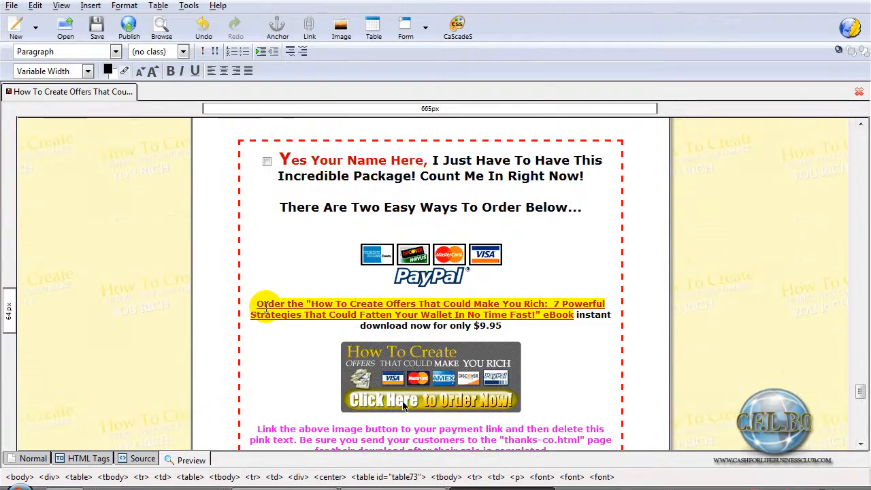
scroll(down, 3)
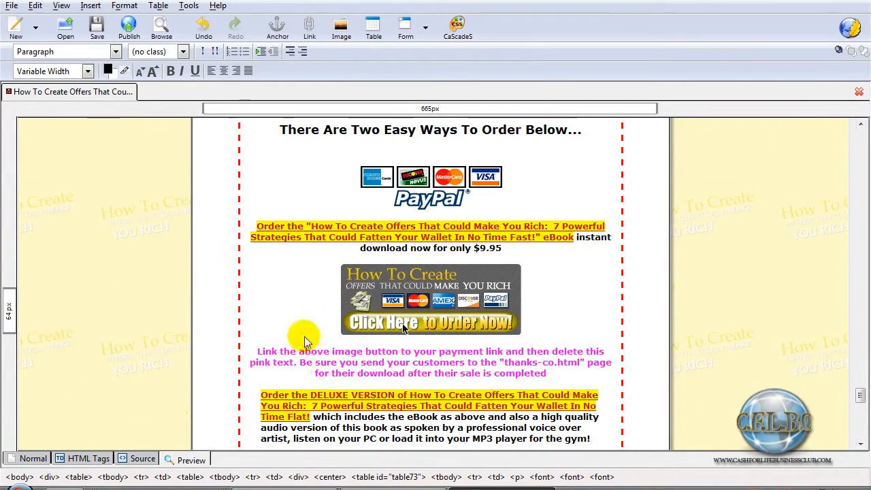
scroll(down, 3)
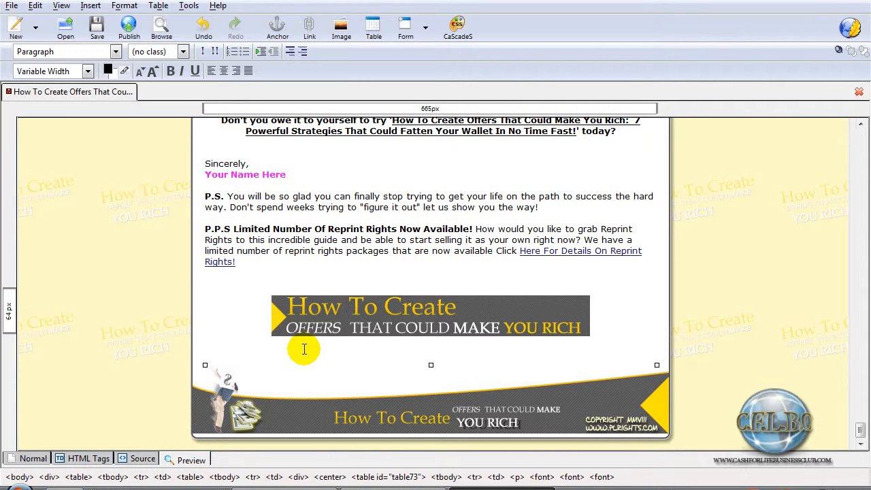
mouse_move(266, 171)
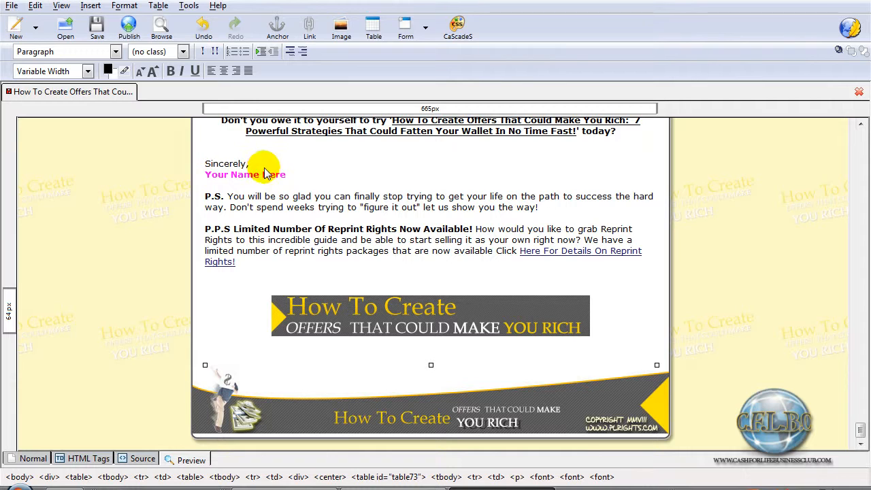
scroll(up, 3)
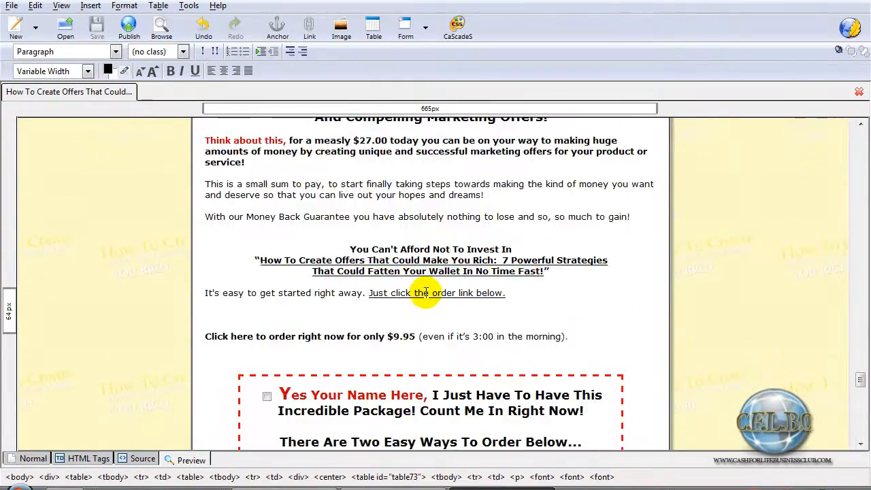
scroll(up, 3)
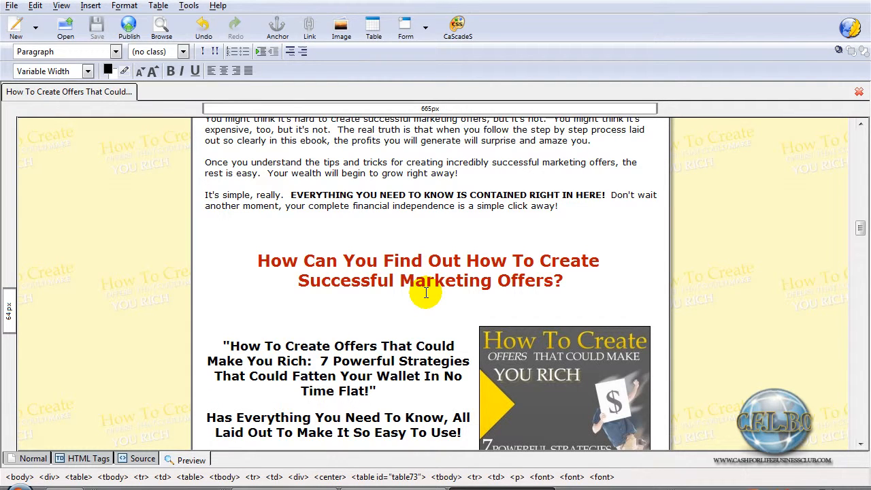
mouse_move(128, 280)
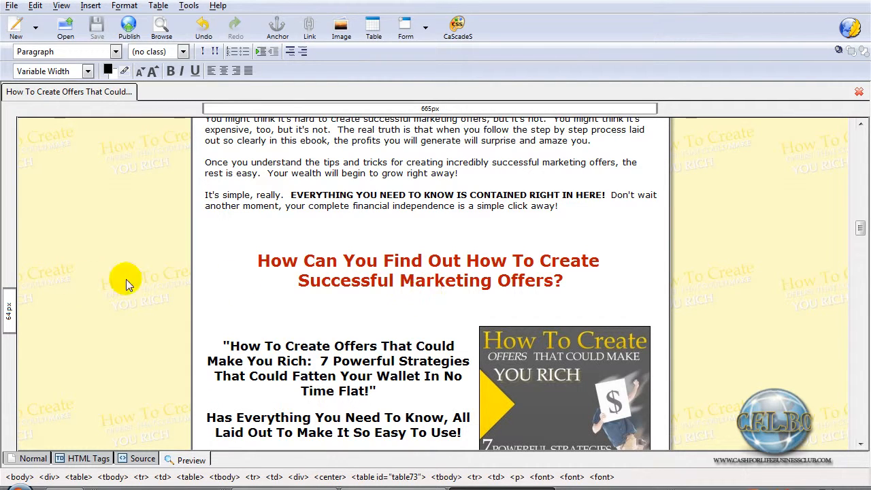